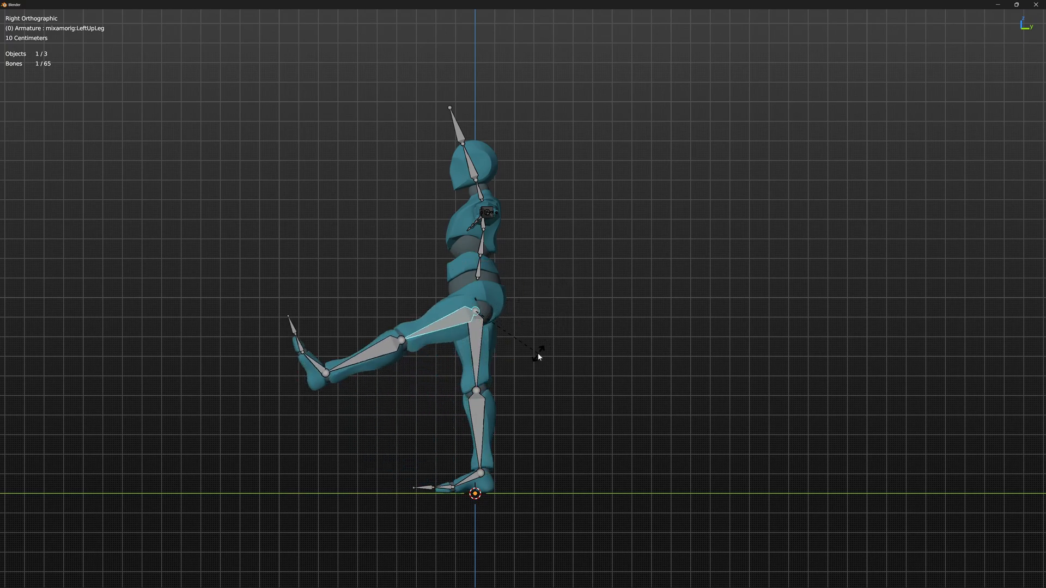
Rotate the raised left upper leg bone back to the rest T-pose.
{"action": "left_click_drag", "start_coordinate": [478, 314], "coordinate": [404, 340]}
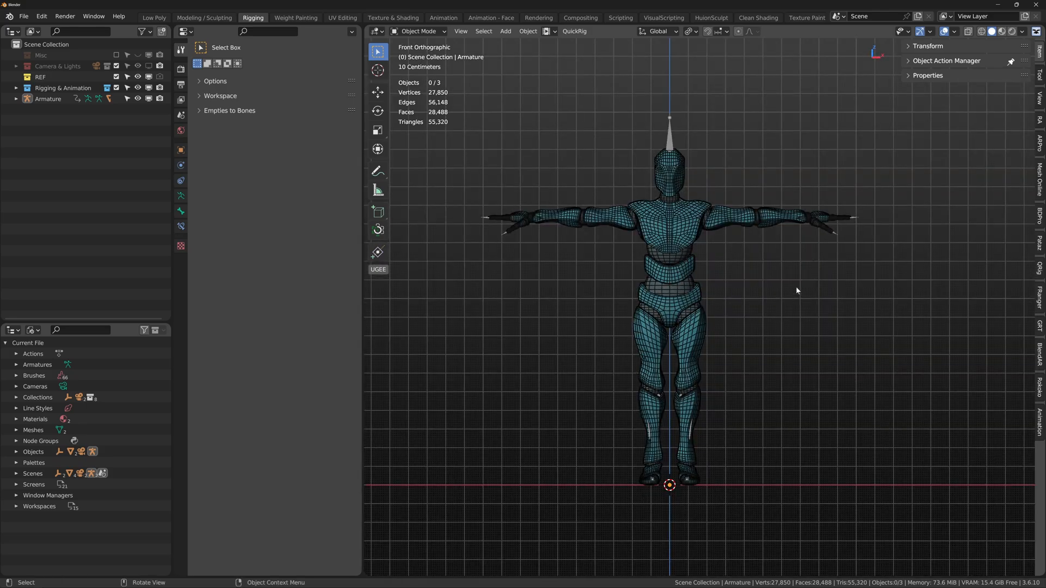
Select the Mixamo Armature and enter the Retargify builder from its Object Data properties.
{"action": "left_click", "coordinate": [420, 32]}
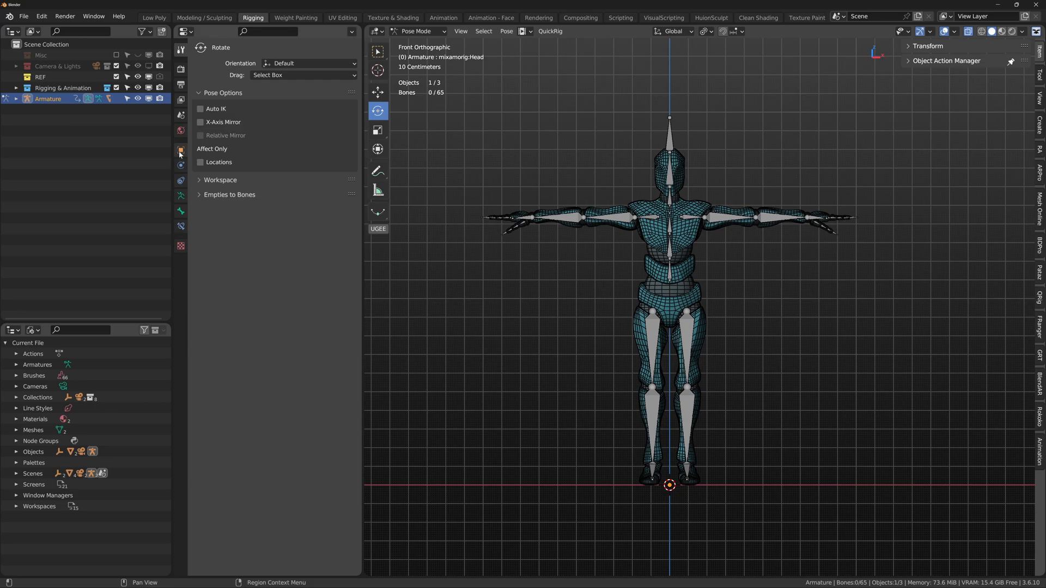
{"action": "left_click", "coordinate": [181, 150]}
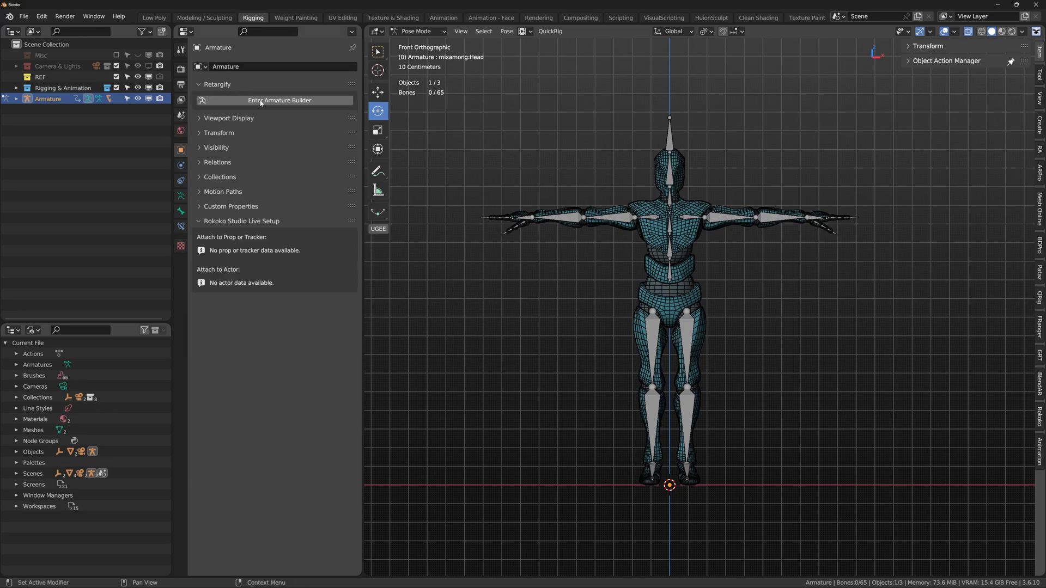
{"action": "left_click", "coordinate": [274, 100]}
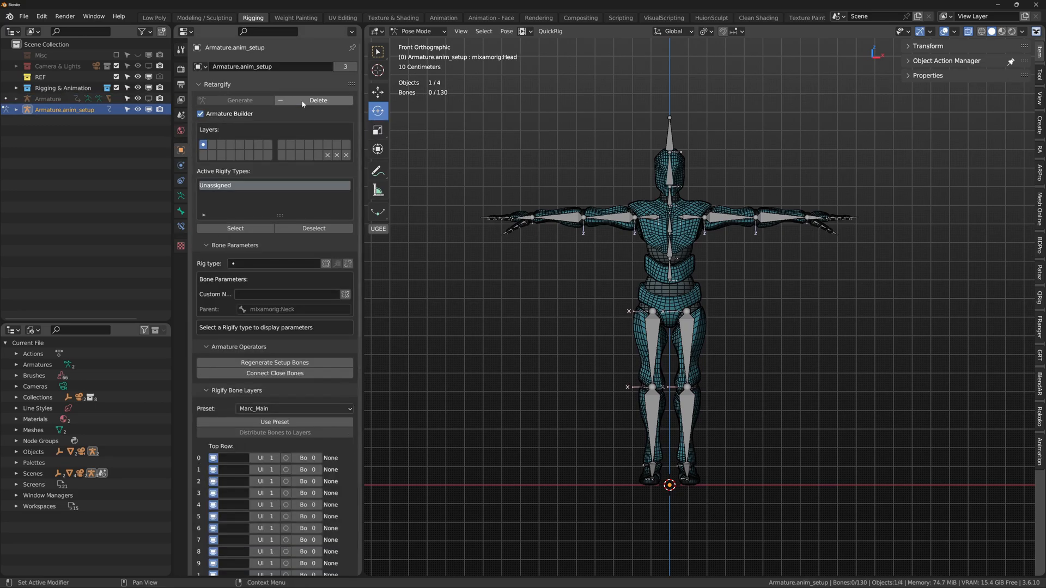
{"action": "double_click", "coordinate": [63, 110]}
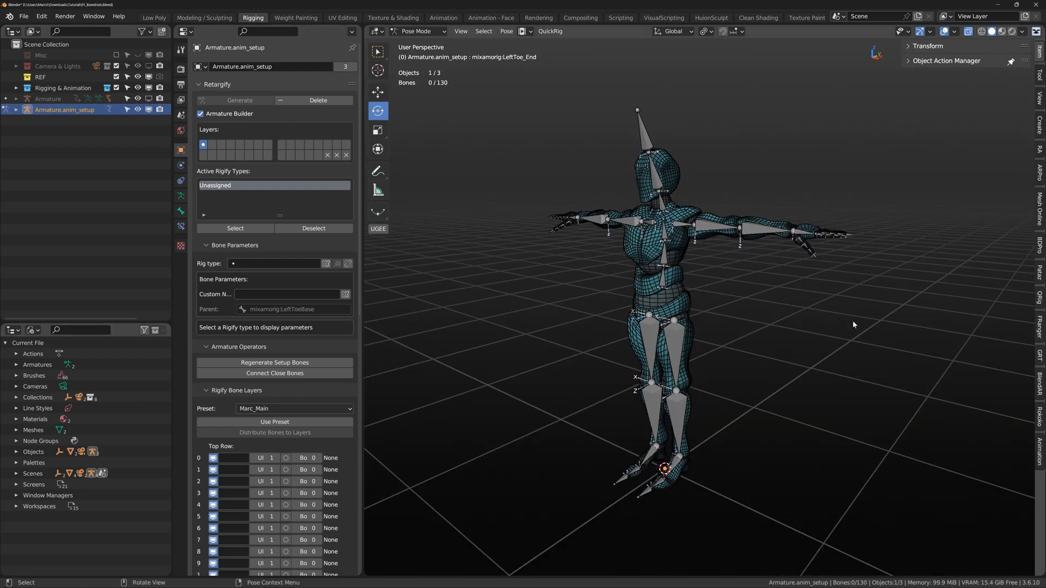
{"action": "mouse_move", "coordinate": [659, 135]}
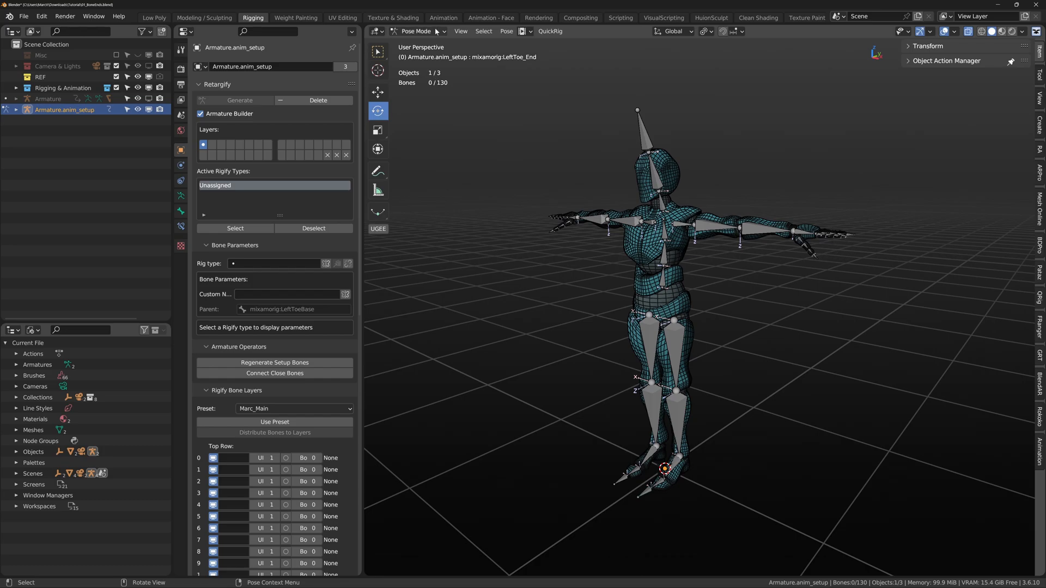
Switch the anim setup armature into Edit Mode to remove end bones.
{"action": "left_click", "coordinate": [422, 31]}
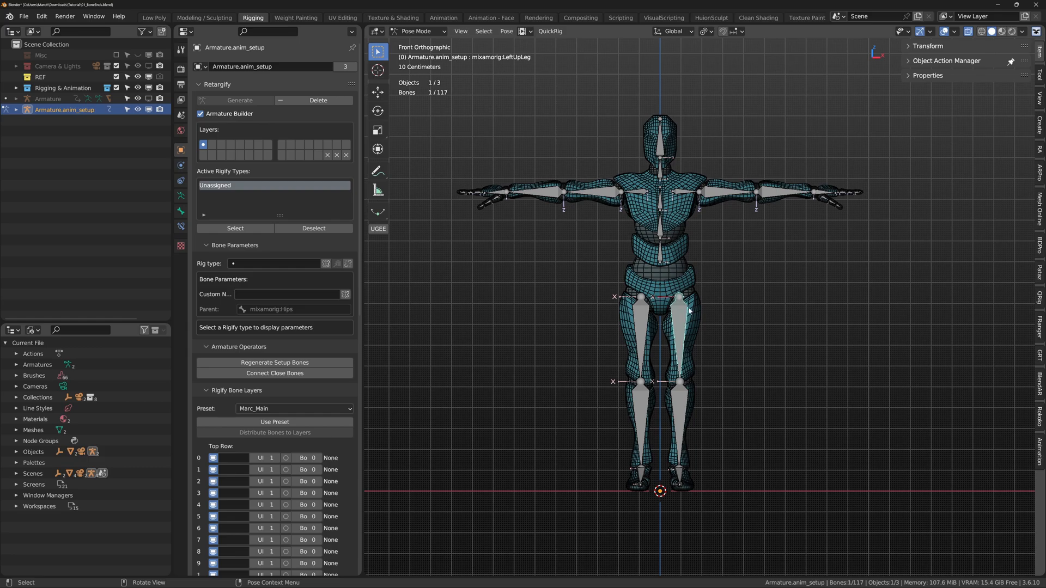
{"action": "left_click", "coordinate": [505, 31]}
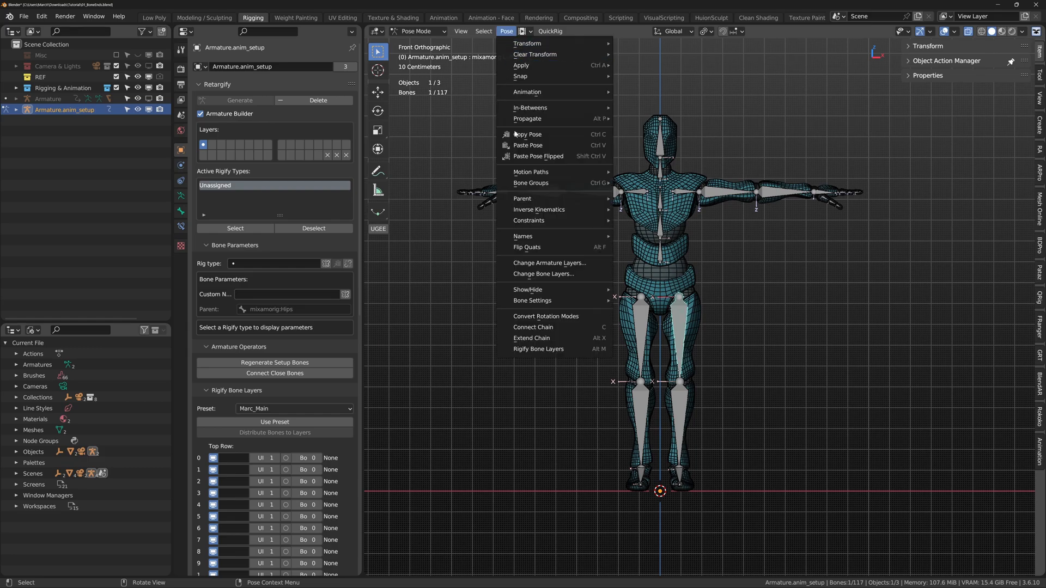
{"action": "mouse_move", "coordinate": [555, 327]}
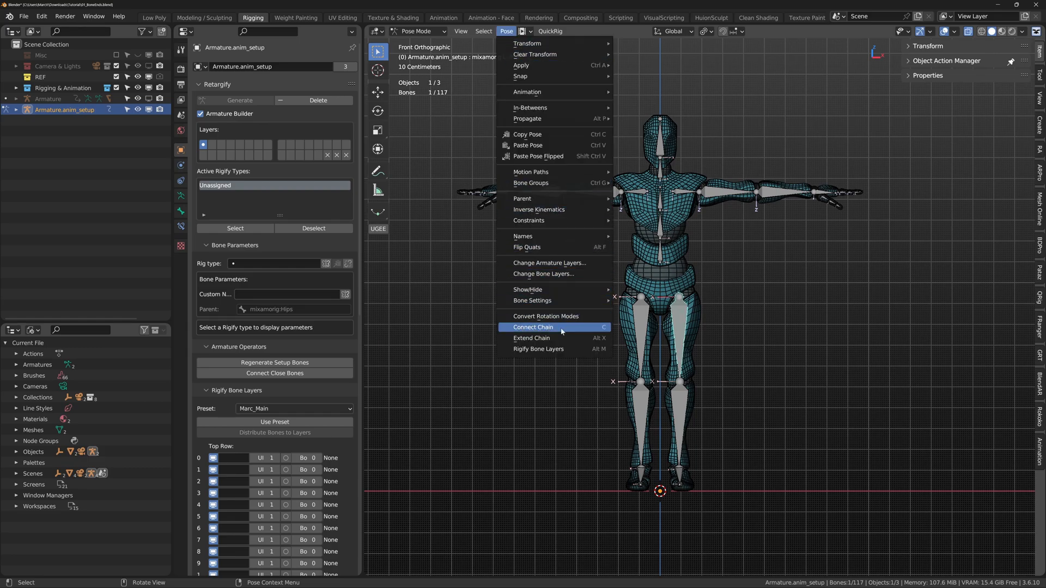
{"action": "left_click", "coordinate": [533, 327]}
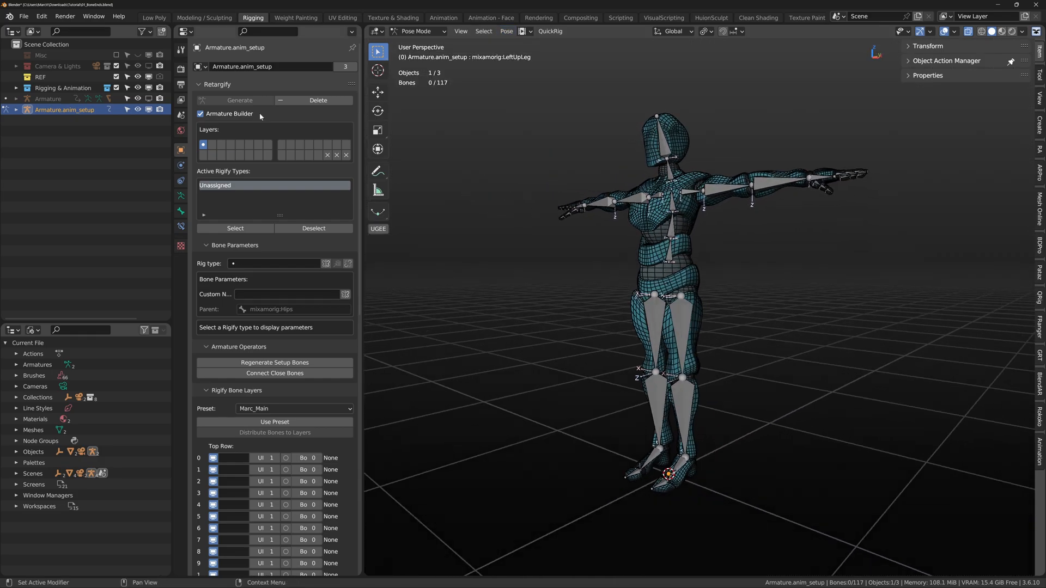
{"action": "left_click", "coordinate": [39, 18]}
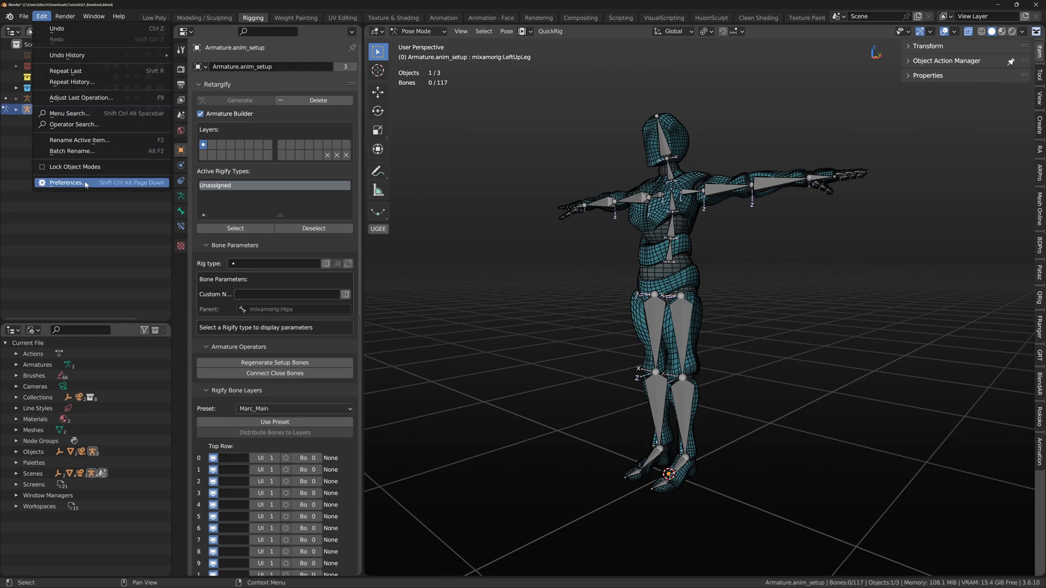
{"action": "left_click", "coordinate": [67, 182]}
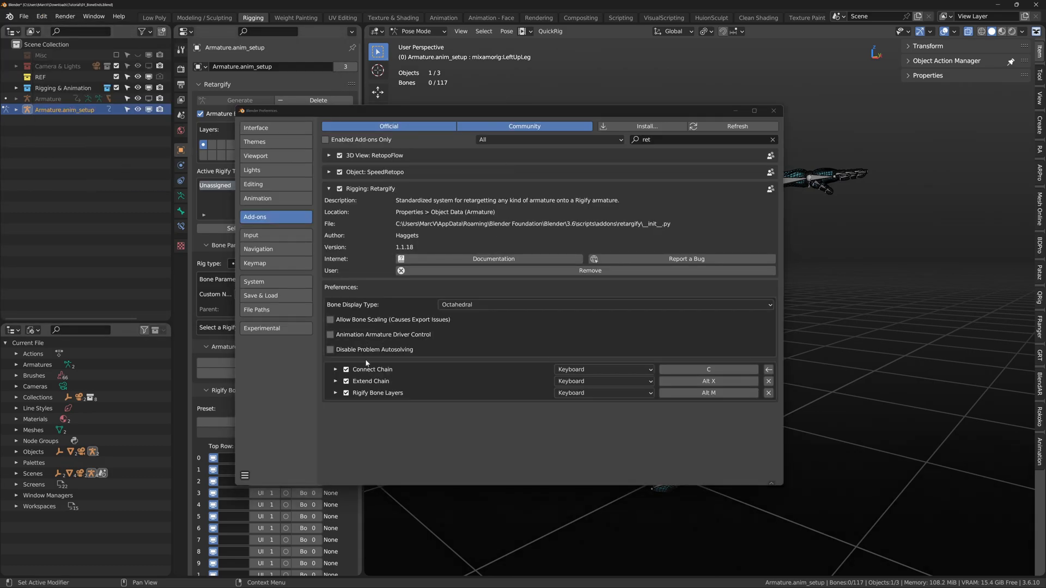
{"action": "mouse_move", "coordinate": [688, 370]}
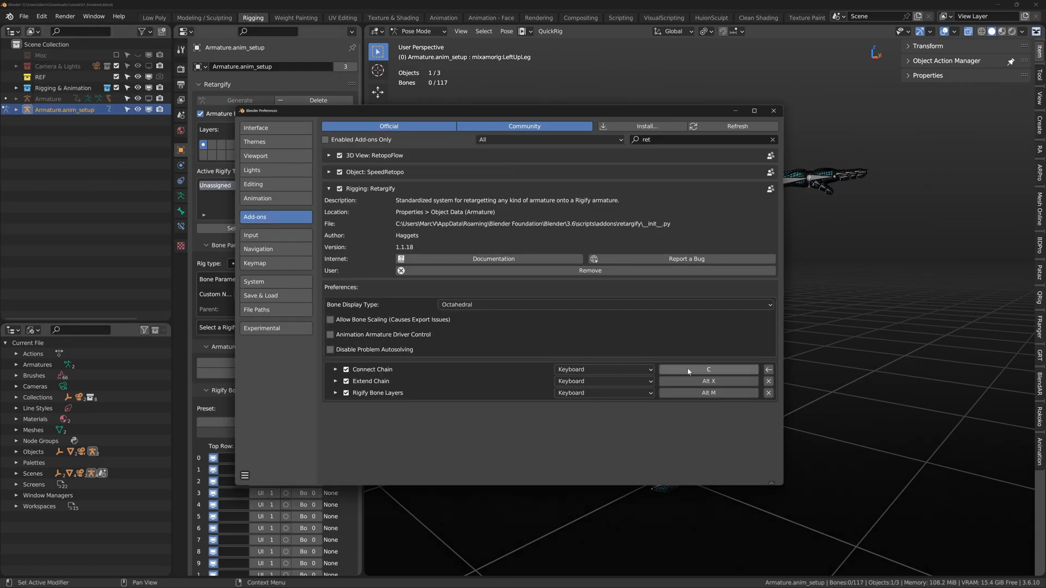
{"action": "mouse_move", "coordinate": [773, 110]}
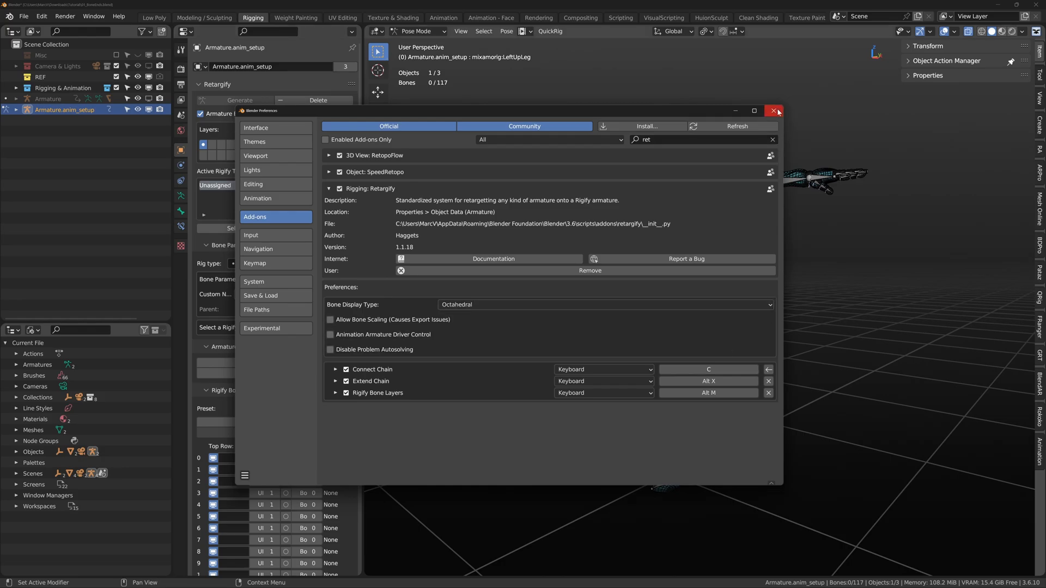
{"action": "left_click", "coordinate": [772, 110]}
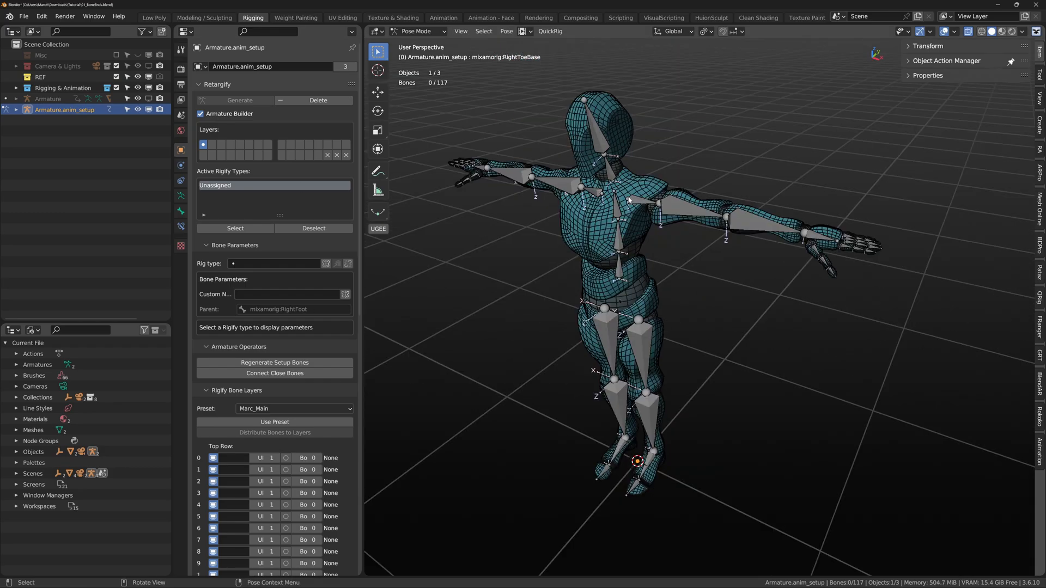
View the rig from the top and select the shoulder and arm bones.
{"action": "key", "text": "KP_7"}
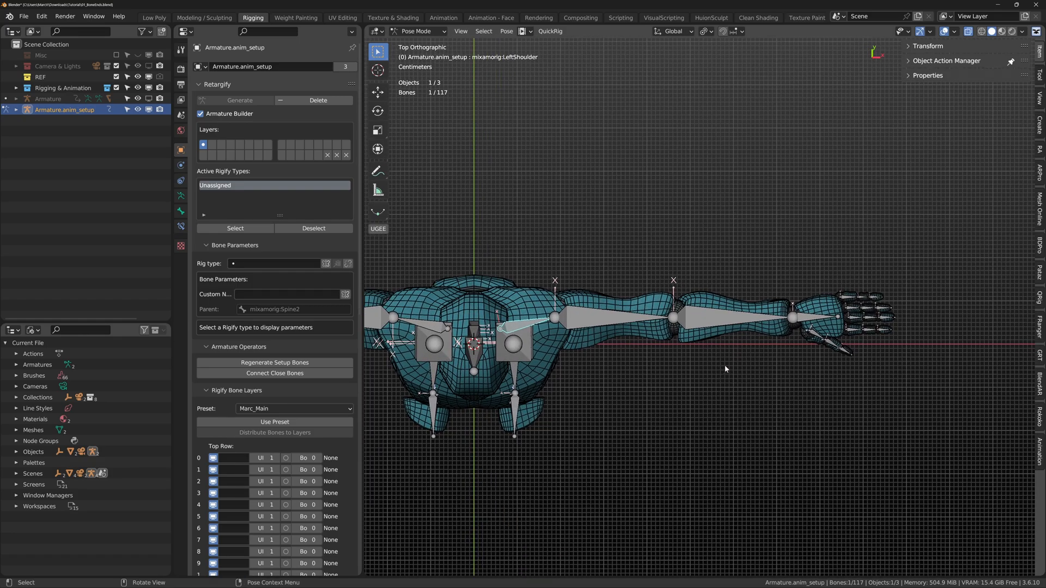
{"action": "left_click", "coordinate": [274, 373]}
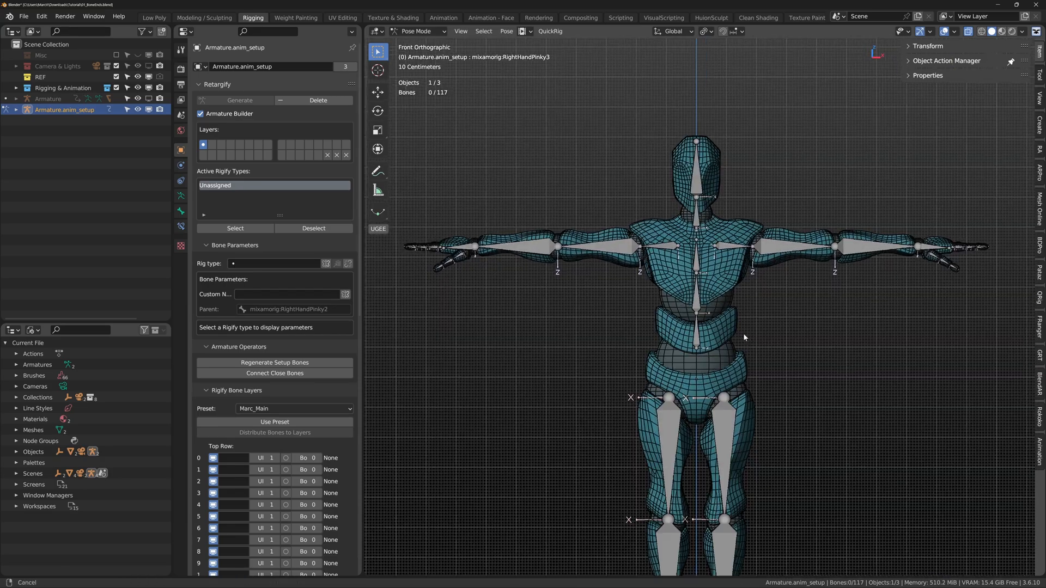
Connect the upper spine bone to the neck bone as parent and child.
{"action": "left_click_drag", "start_coordinate": [743, 337], "coordinate": [702, 333]}
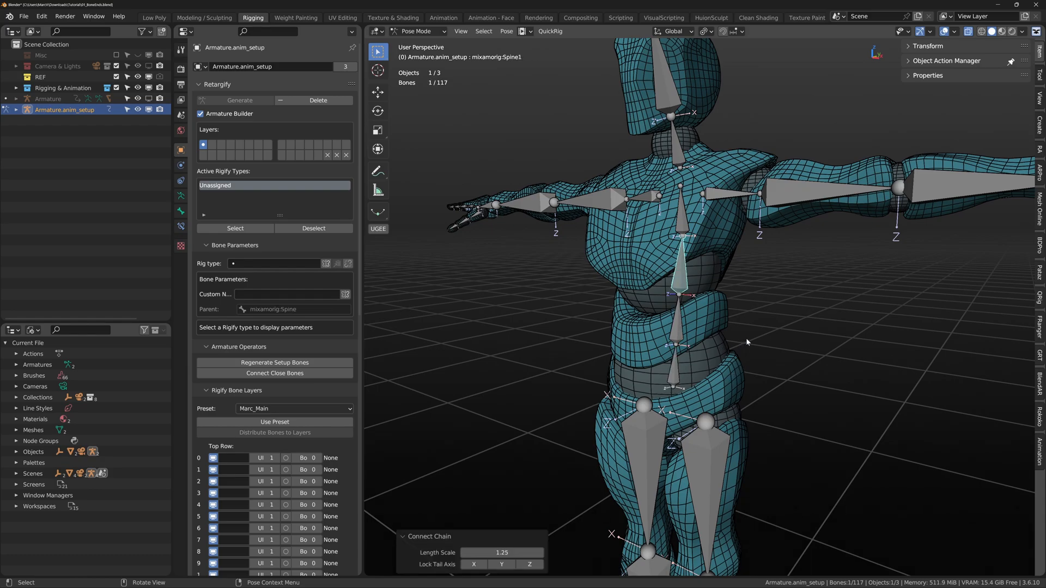
{"action": "left_click", "coordinate": [662, 207]}
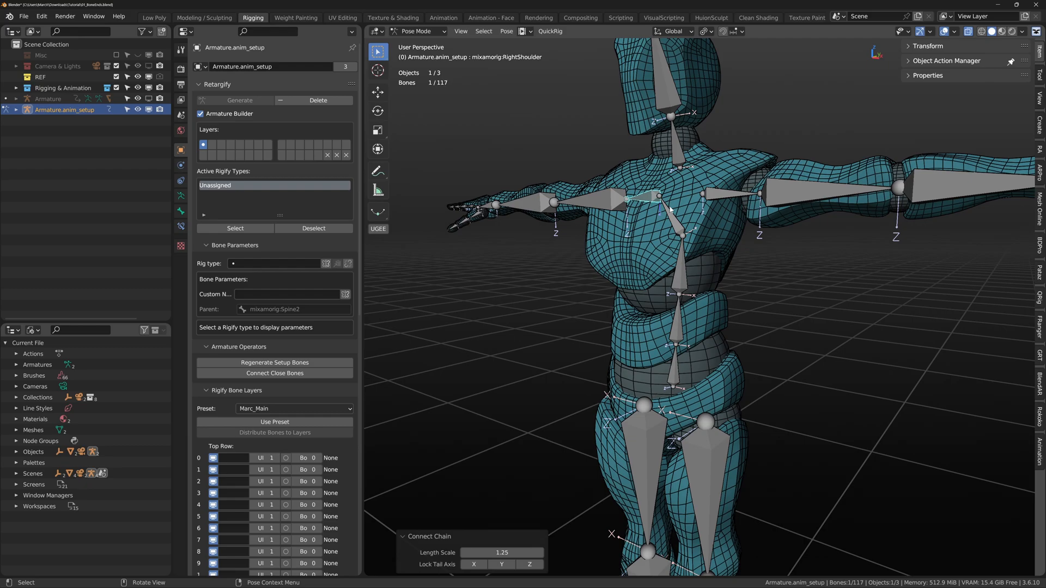
{"action": "left_click", "coordinate": [683, 216]}
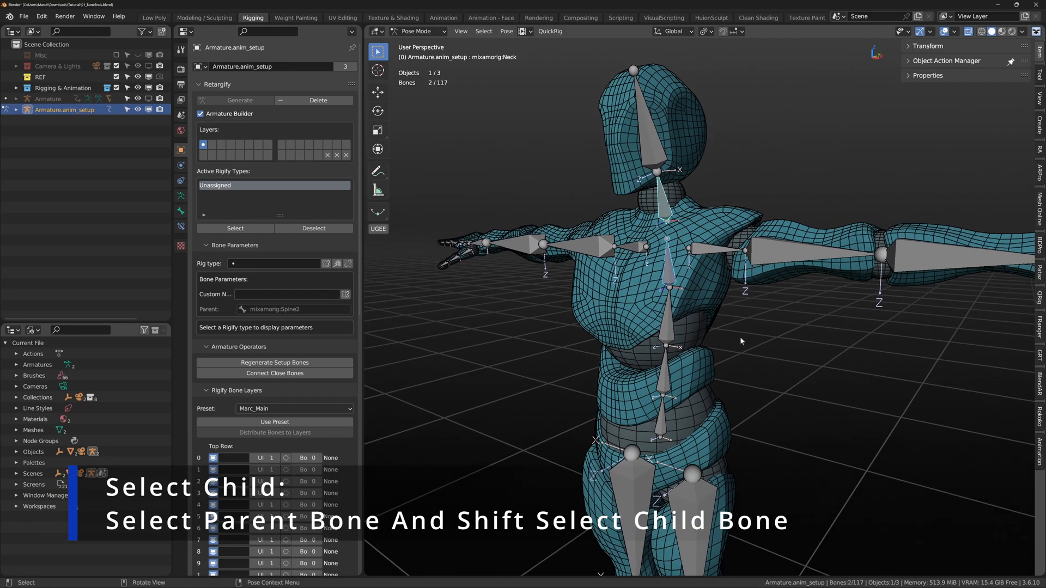
{"action": "left_click", "coordinate": [646, 125]}
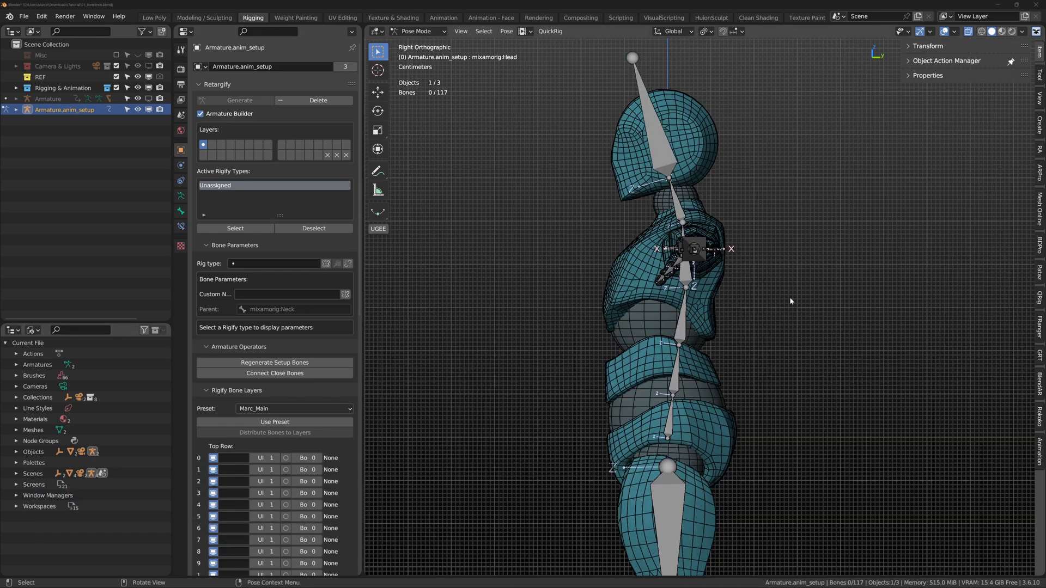
Extend the chain from the head bone using Pose > Extend Chain.
{"action": "left_click", "coordinate": [656, 125]}
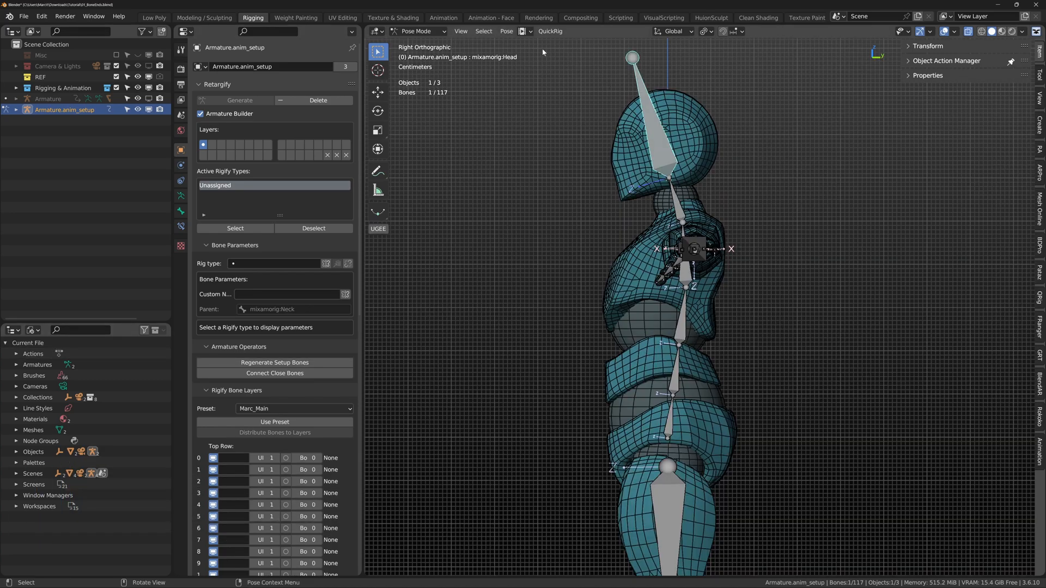
{"action": "left_click", "coordinate": [506, 31]}
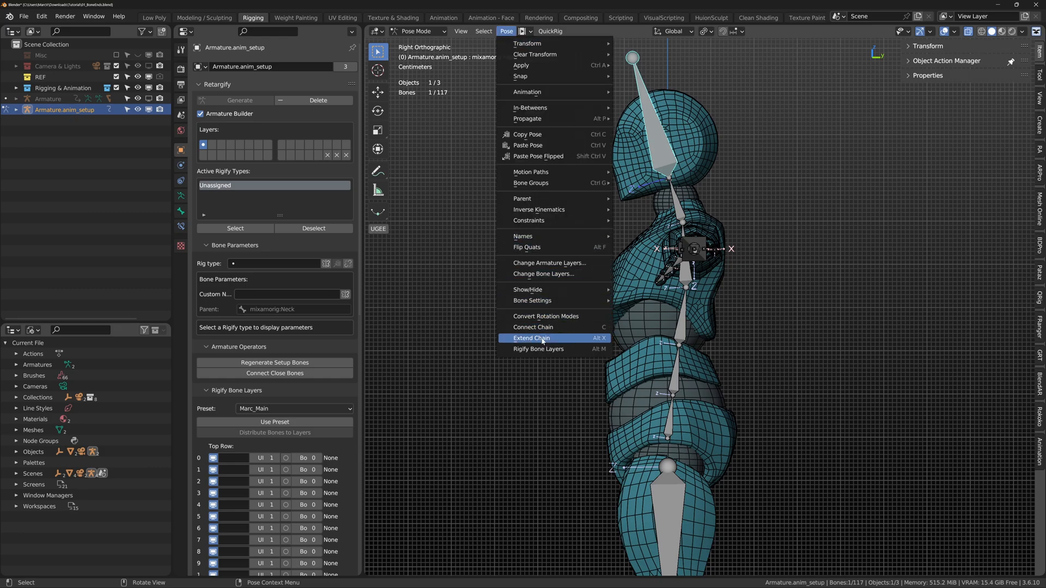
{"action": "left_click", "coordinate": [531, 338]}
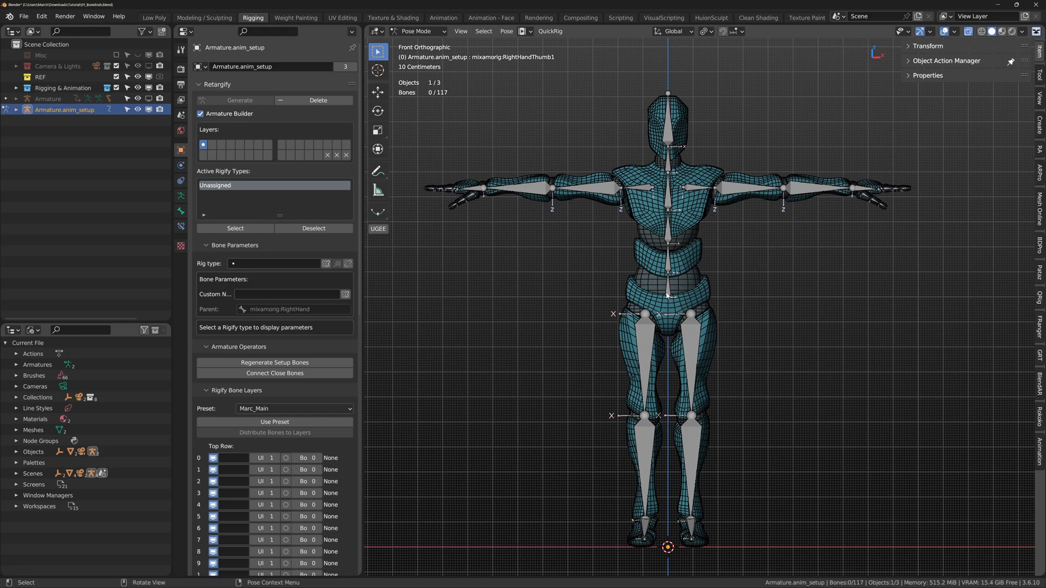
{"action": "mouse_move", "coordinate": [726, 190]}
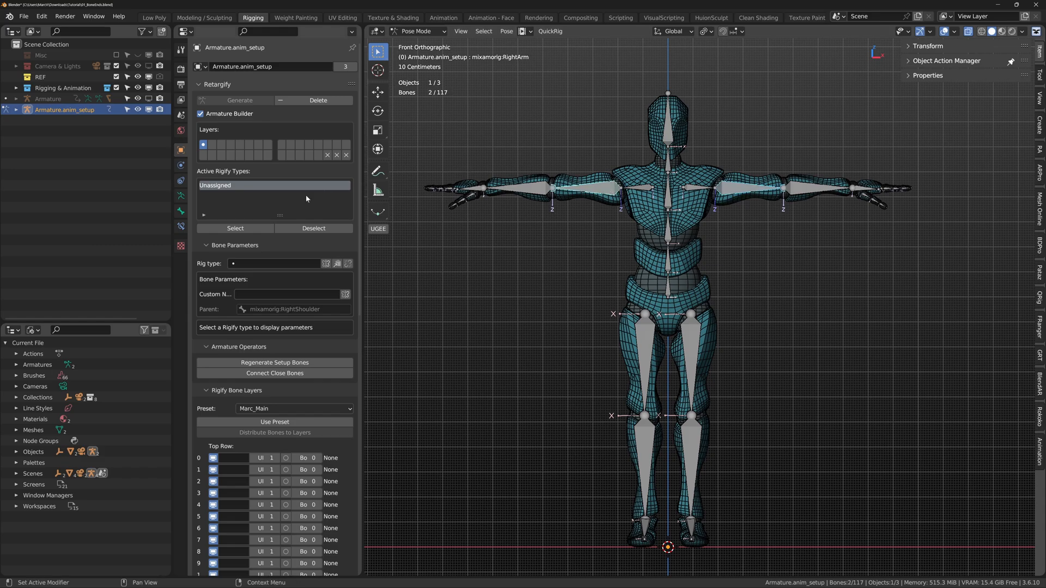
Set the right arm bones' Rig type to limbs.arm.
{"action": "left_click", "coordinate": [274, 264]}
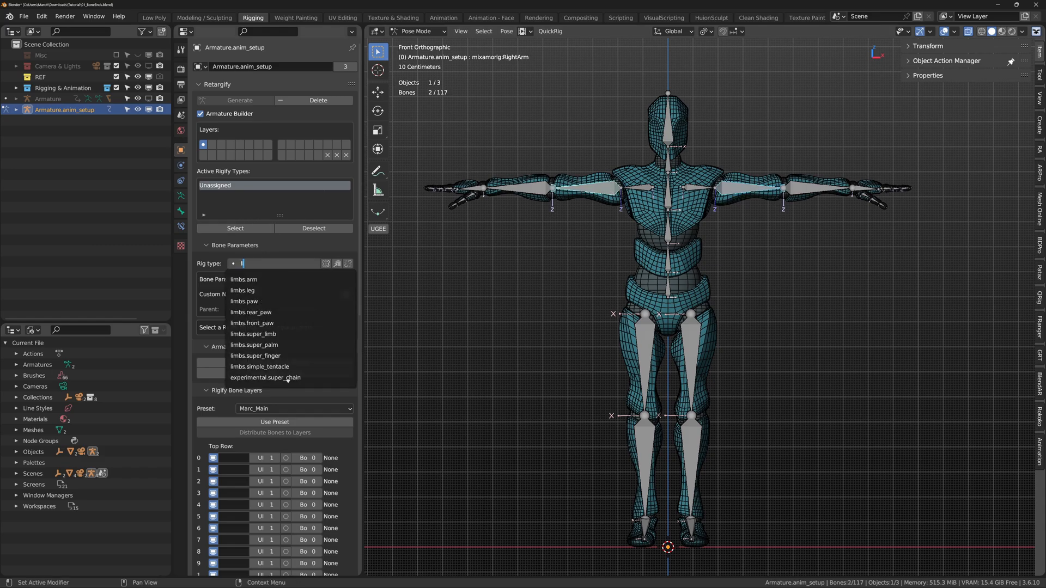
{"action": "left_click", "coordinate": [244, 279]}
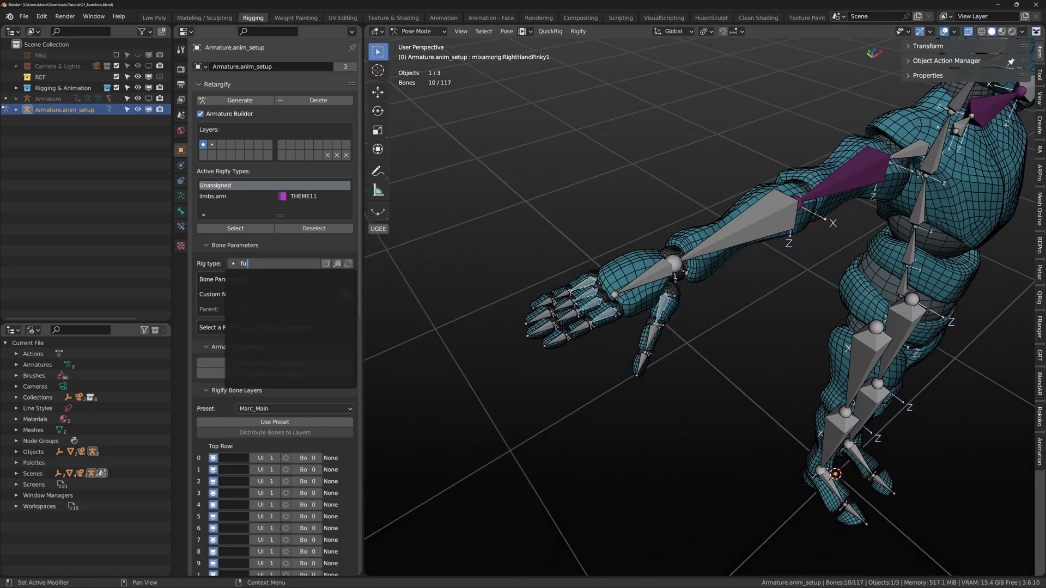
Assign limbs.super_finger to the finger bones and spines.basic_spine to the hips.
{"action": "type", "text": "finger"}
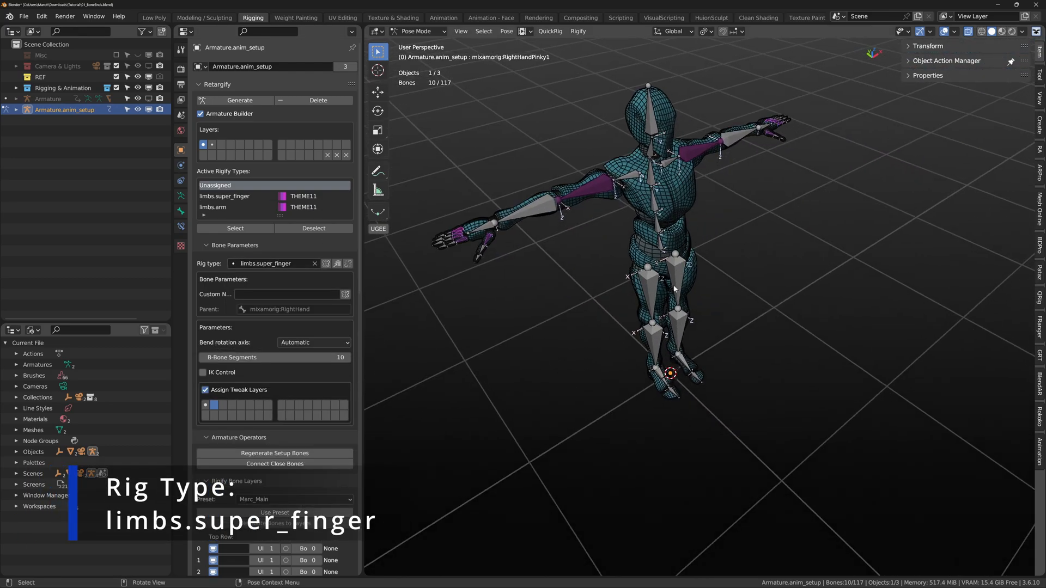
{"action": "left_click", "coordinate": [273, 263]}
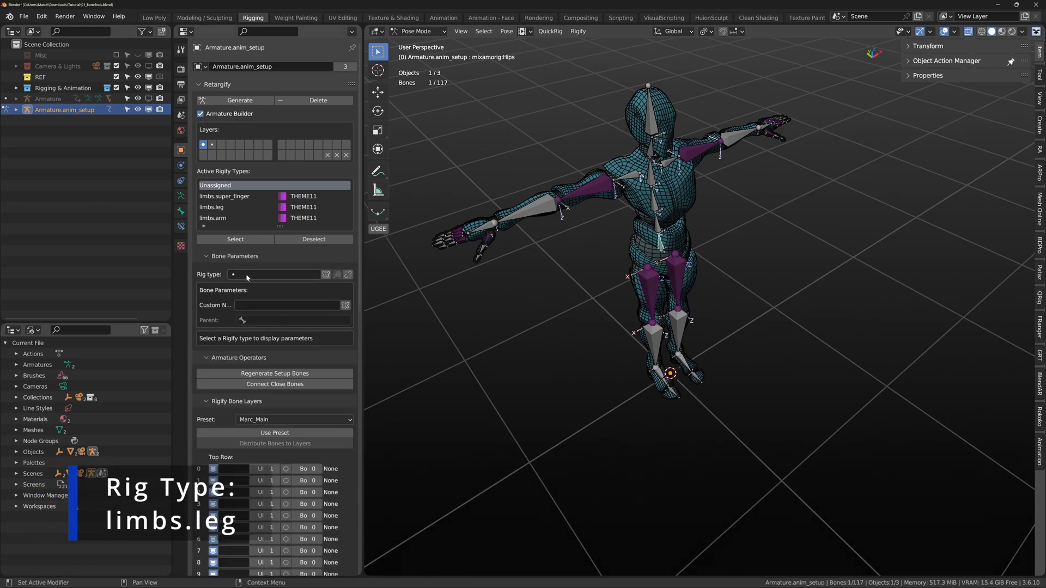
{"action": "type", "text": "spine"}
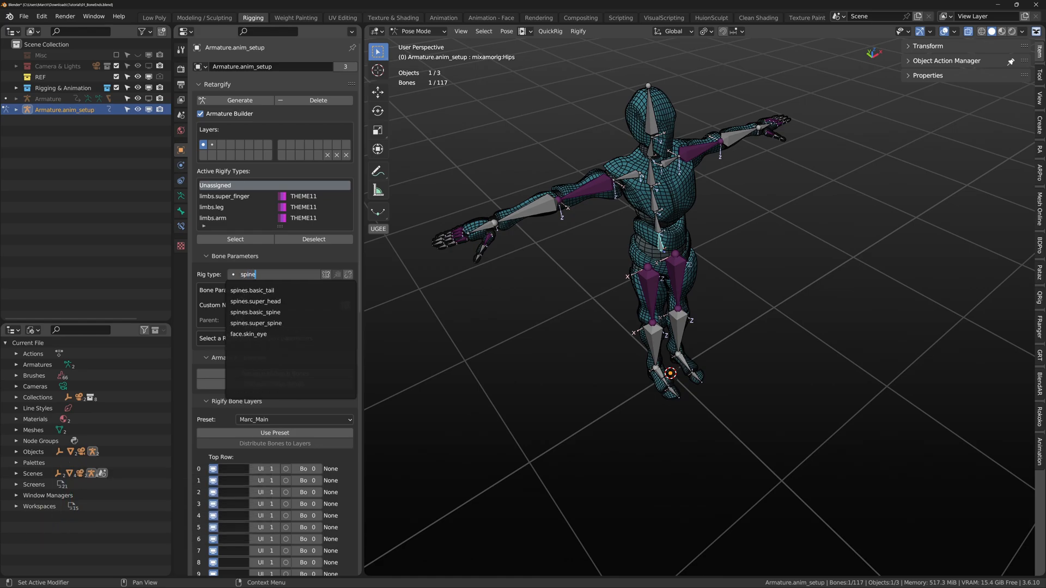
{"action": "left_click", "coordinate": [256, 312]}
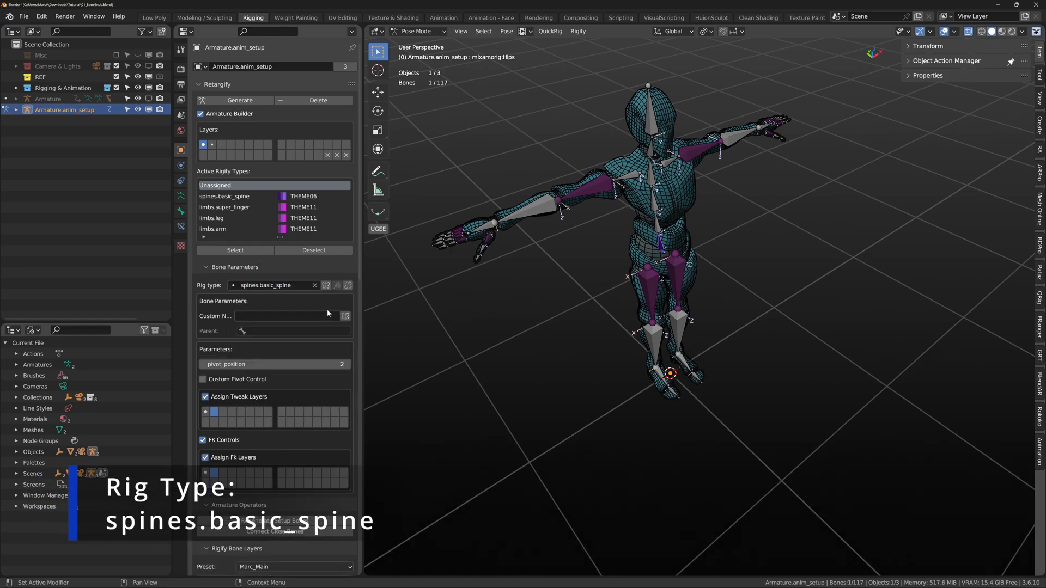
Select the neck bone and search 'head' for the super head rig type.
{"action": "left_click", "coordinate": [314, 285]}
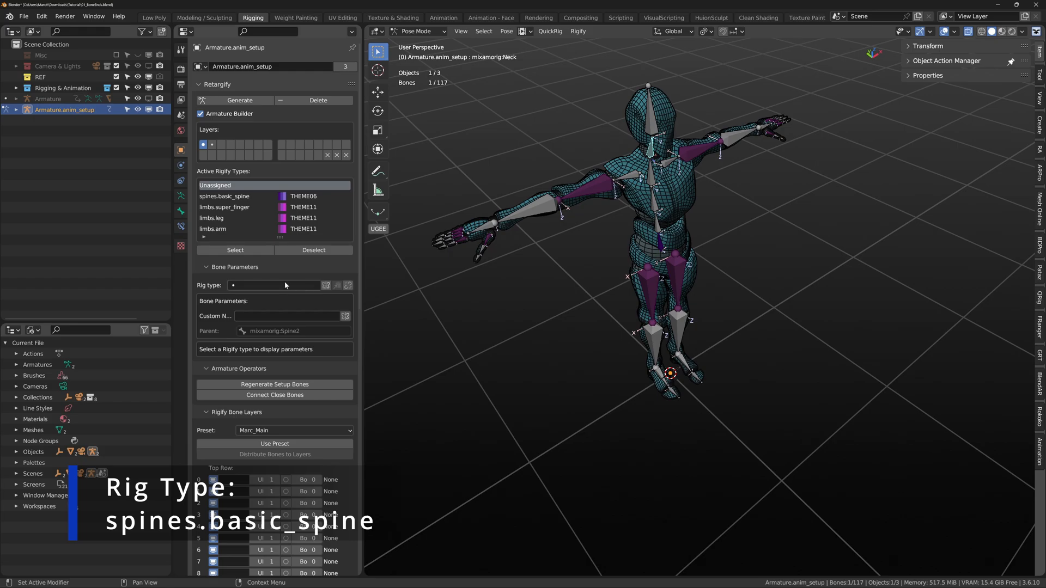
{"action": "type", "text": "head"}
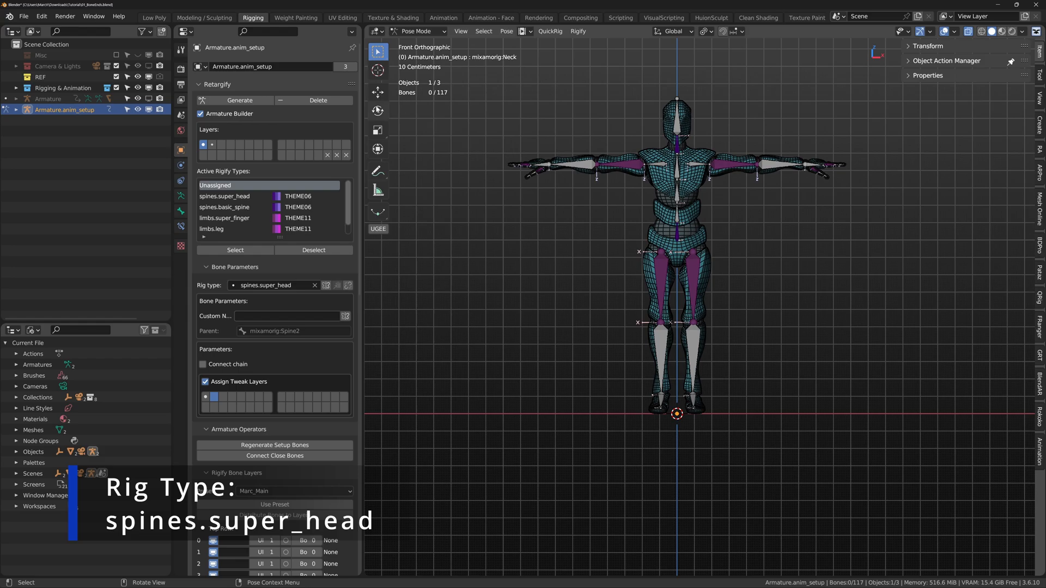
Generate, hit the missing-heel error, and add heel bones behind the feet in Edit Mode.
{"action": "left_click", "coordinate": [235, 101]}
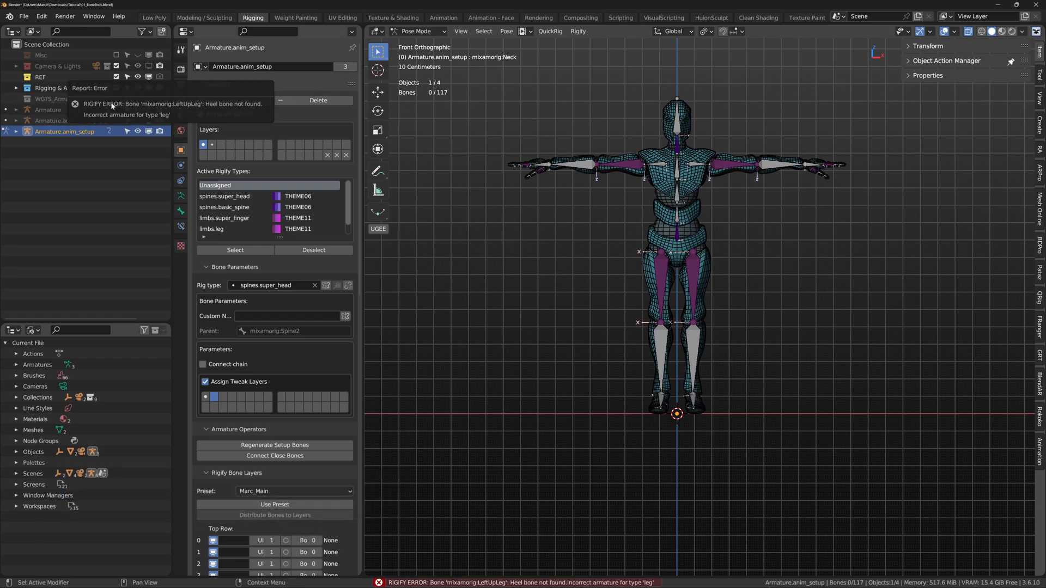
{"action": "mouse_move", "coordinate": [222, 111]}
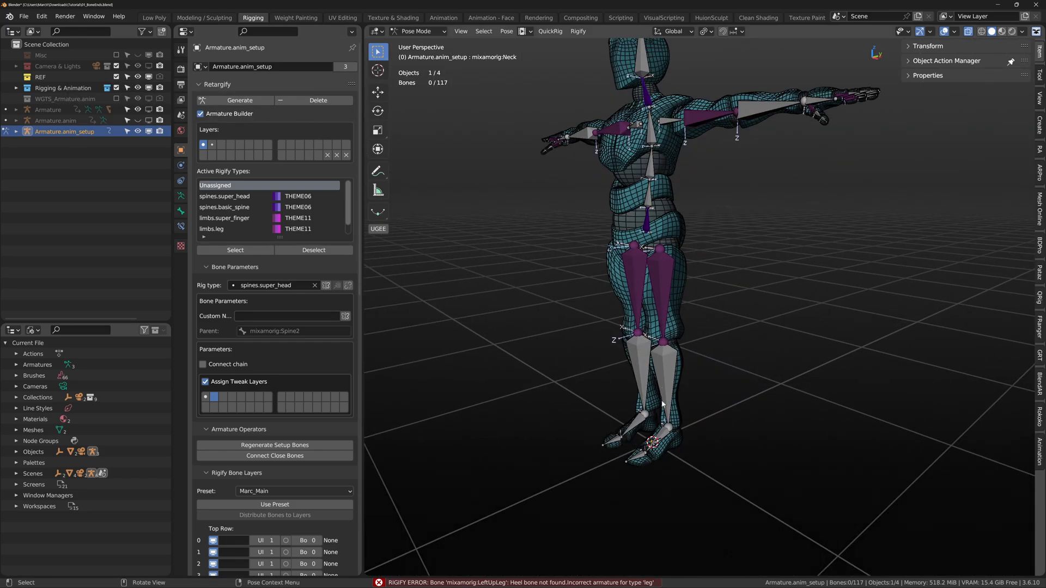
{"action": "left_click", "coordinate": [419, 31]}
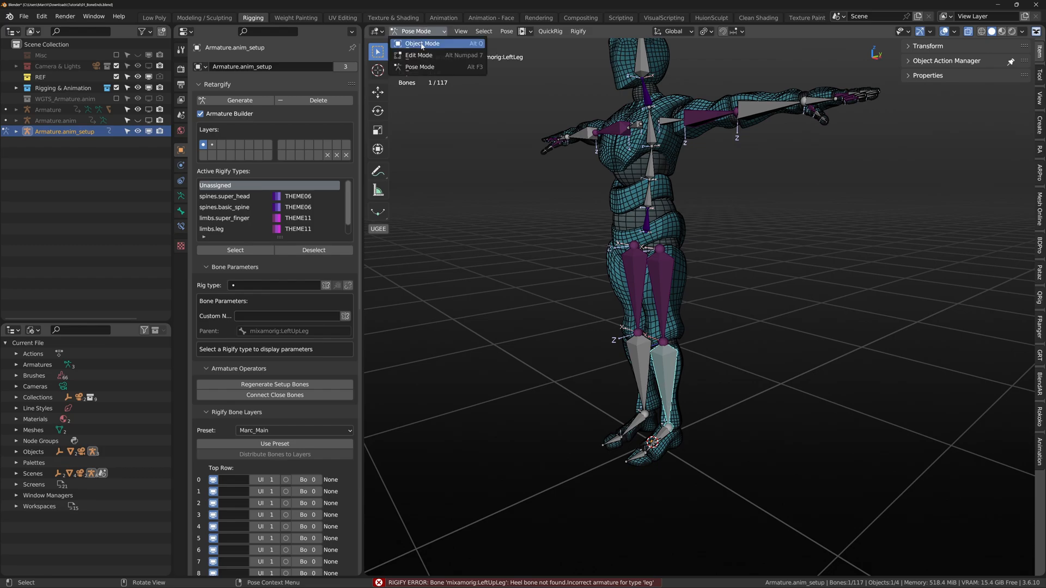
{"action": "left_click", "coordinate": [418, 55]}
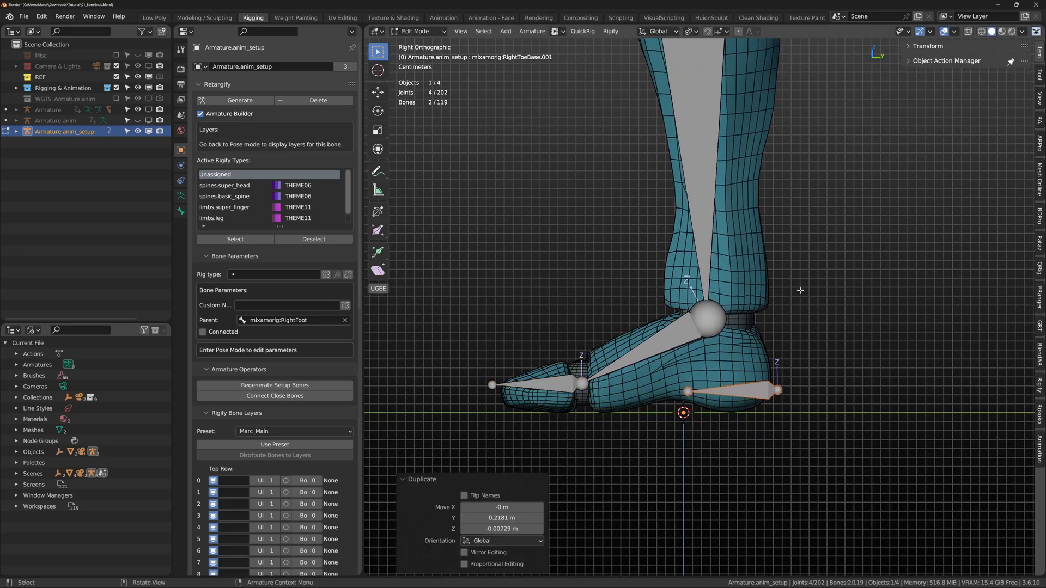
{"action": "left_click", "coordinate": [420, 31]}
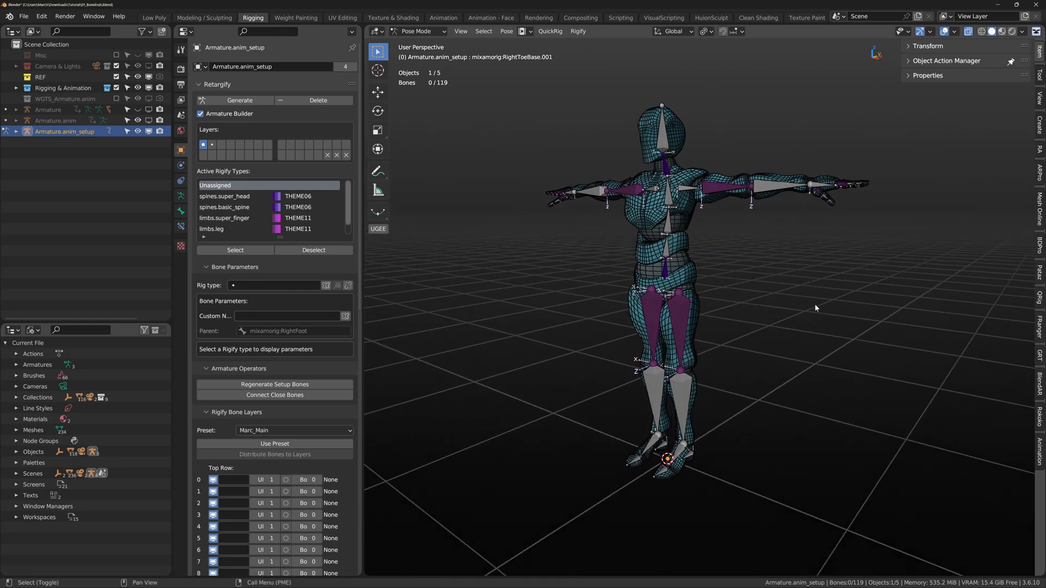
Generate Armature.anim from the setup armature, view it from the front, and update it.
{"action": "left_click", "coordinate": [56, 120]}
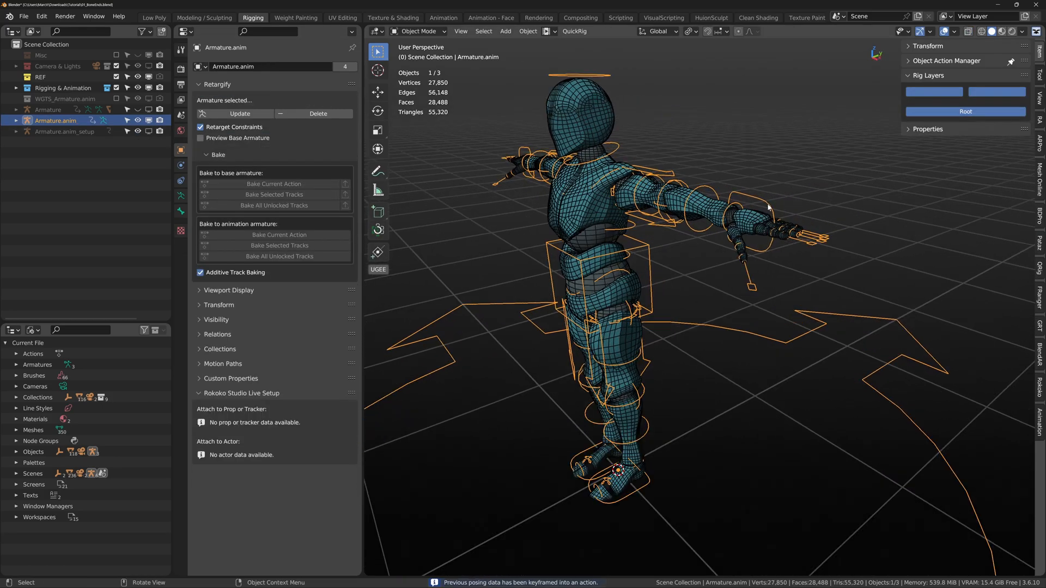
{"action": "key", "text": "KP_1"}
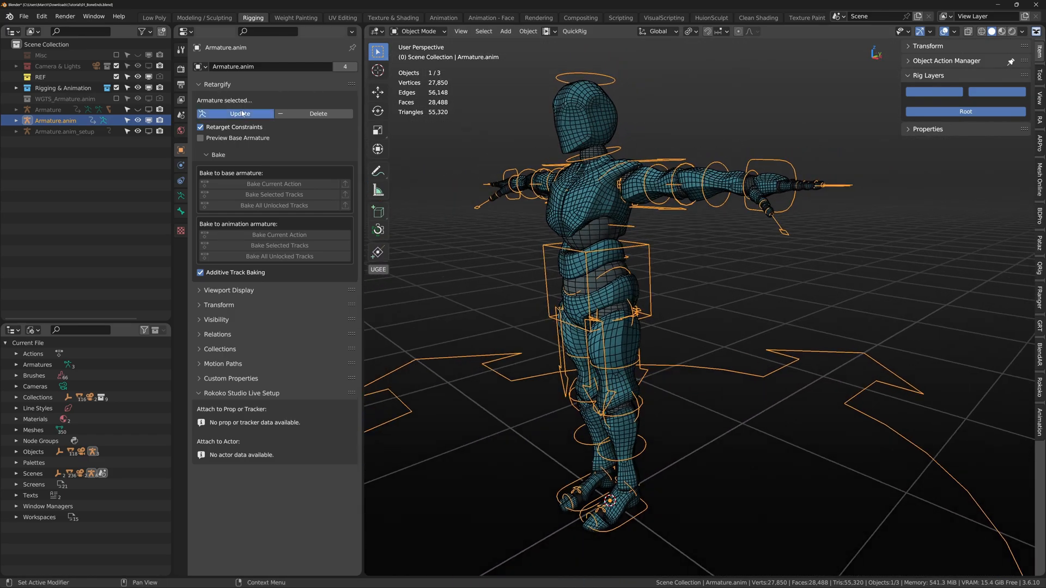
{"action": "left_click", "coordinate": [60, 132]}
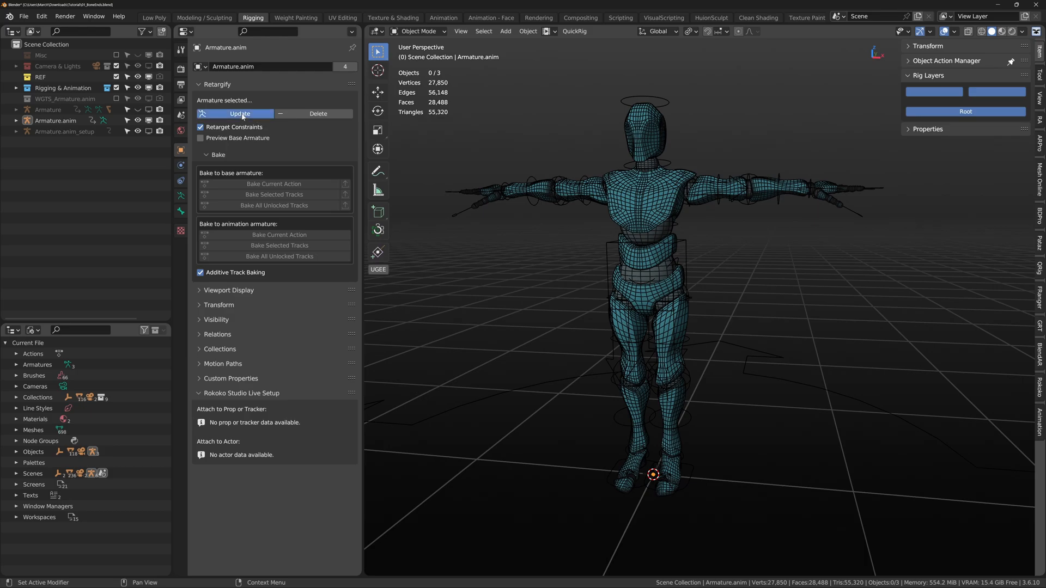
Name Rigify bone layer 0 'Head' and layer 1 'Everything Else' on the setup armature.
{"action": "left_click", "coordinate": [57, 131]}
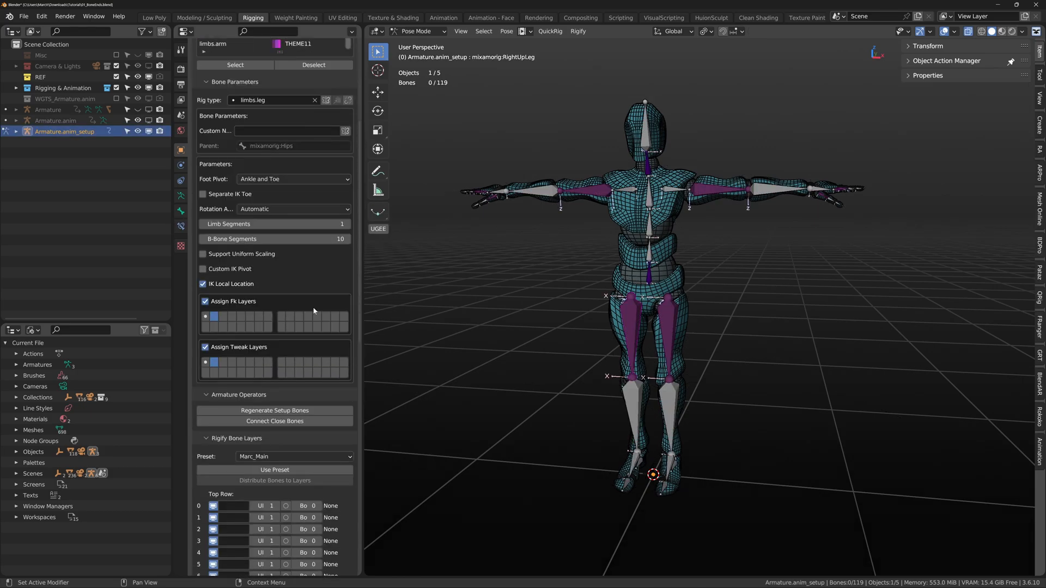
{"action": "scroll", "scroll_direction": "down", "scroll_amount": 3}
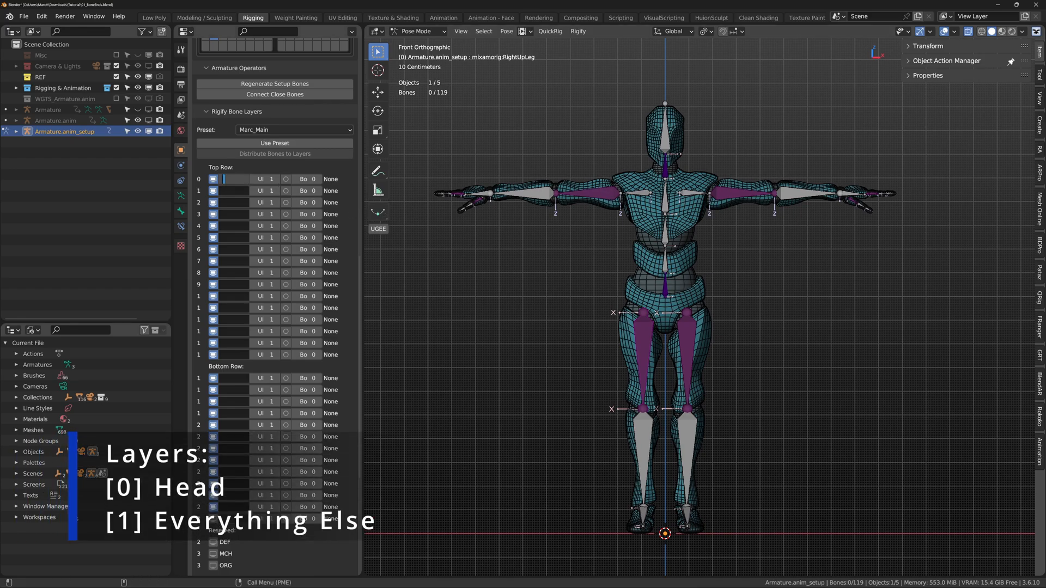
{"action": "type", "text": "Head"}
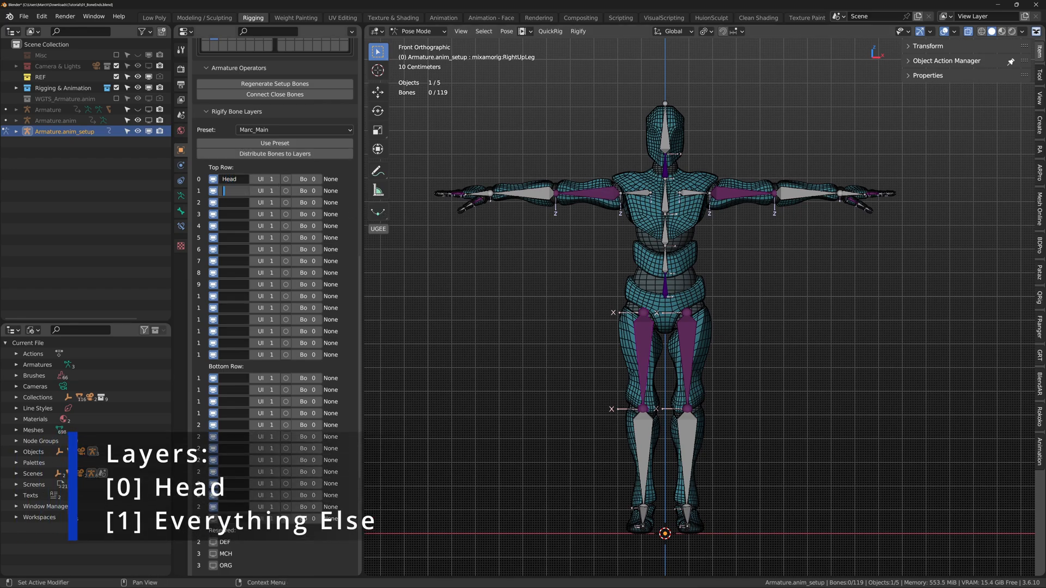
{"action": "type", "text": "erything"}
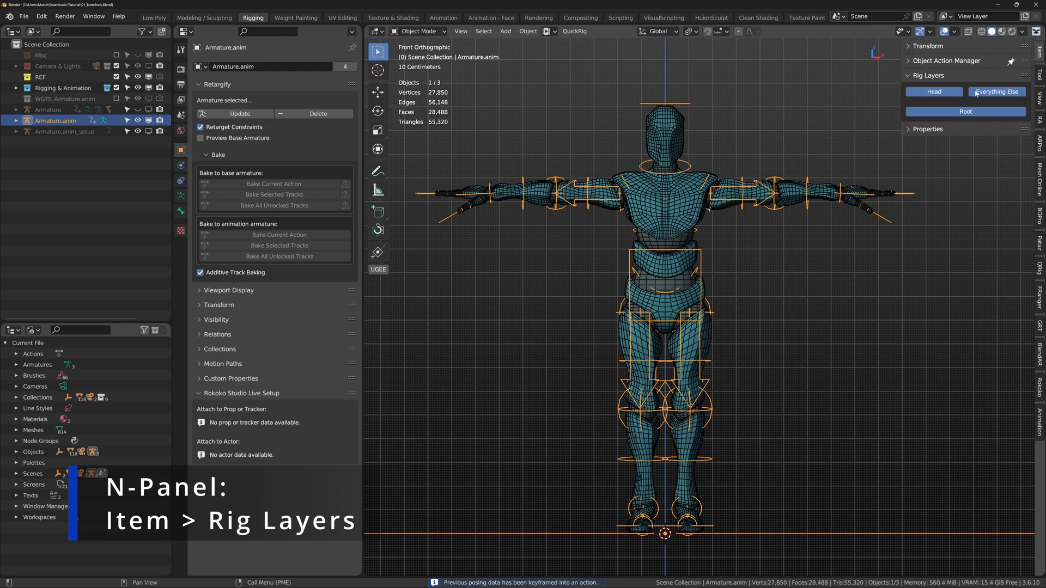
Toggle the Everything Else layer in Rig Layers and return to the setup armature.
{"action": "left_click", "coordinate": [933, 91]}
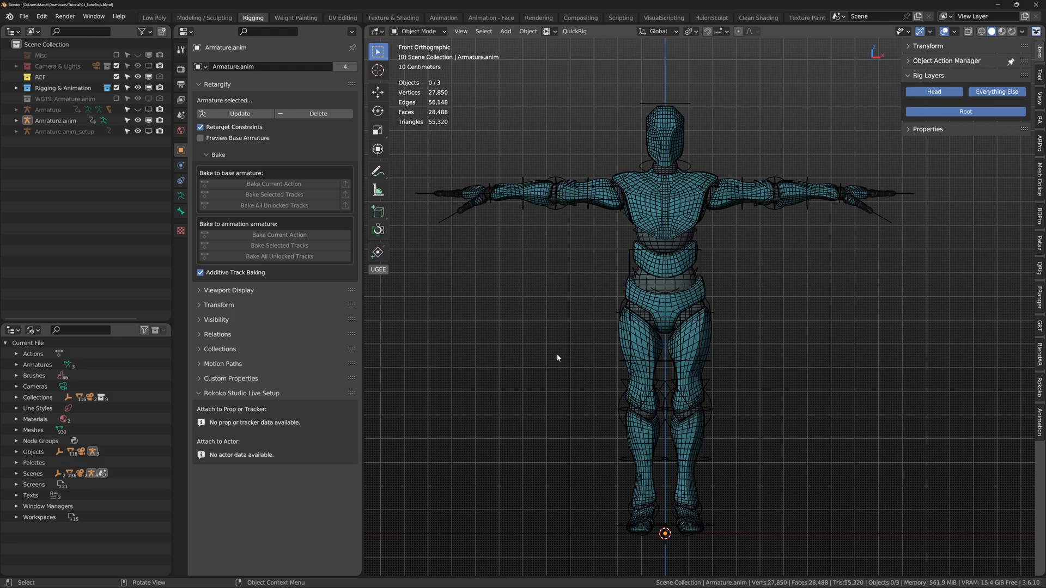
{"action": "left_click", "coordinate": [59, 132]}
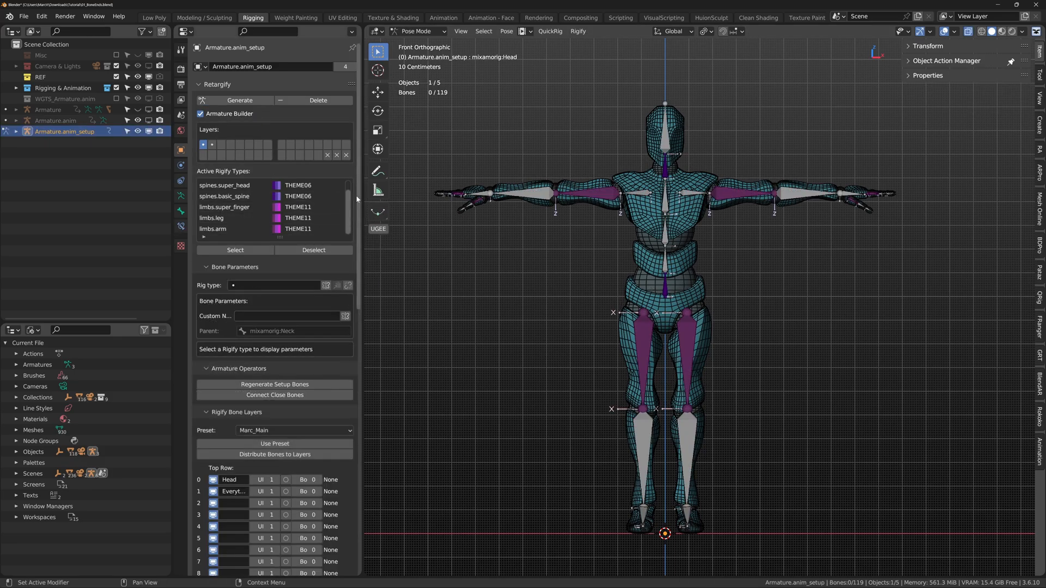
Put the chosen right leg bones on the (R) Leg layer, then reselect the setup armature.
{"action": "scroll", "scroll_direction": "down", "scroll_amount": 3}
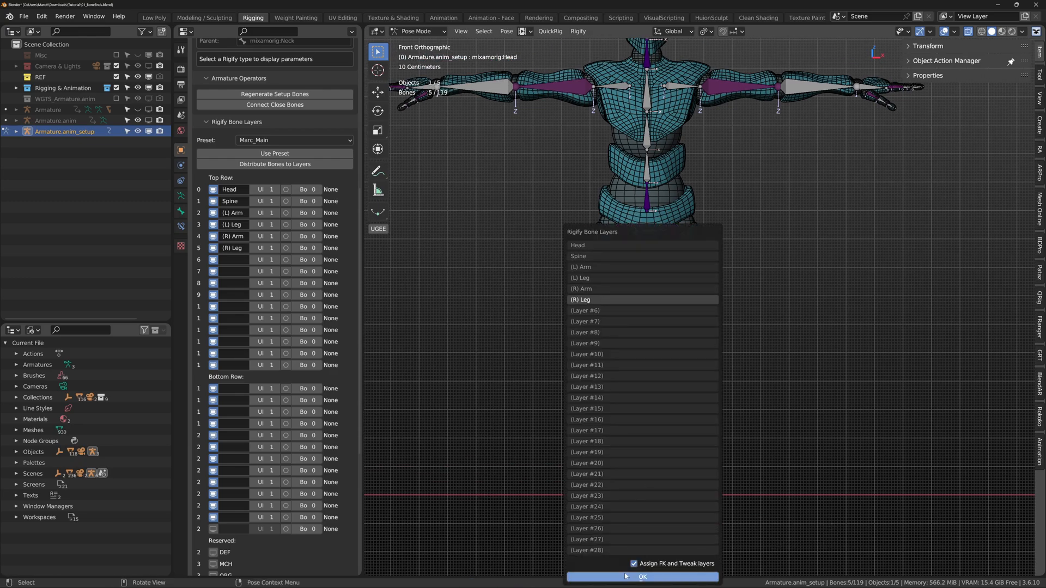
{"action": "left_click", "coordinate": [641, 578]}
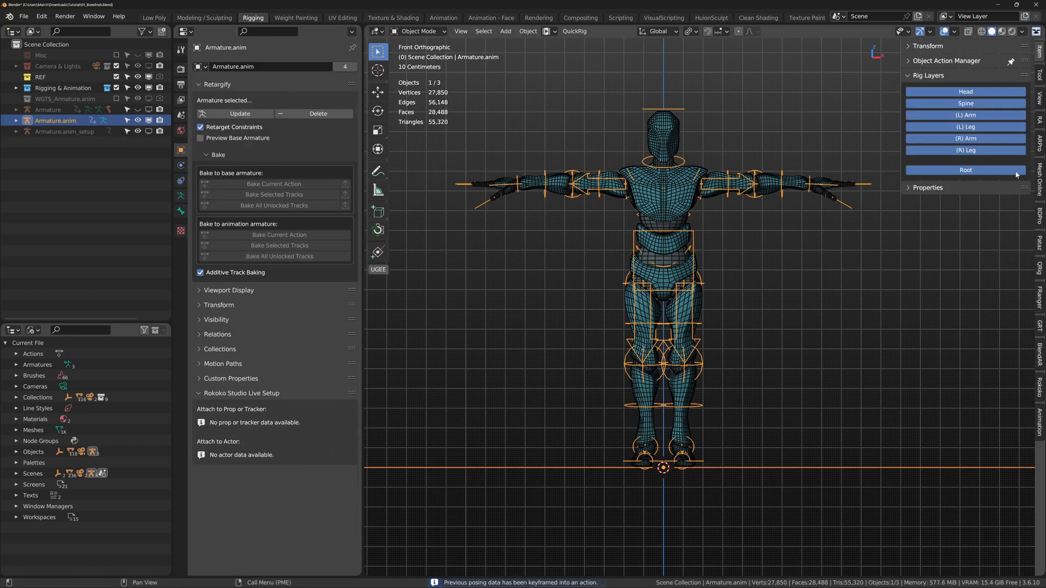
{"action": "left_click", "coordinate": [966, 139]}
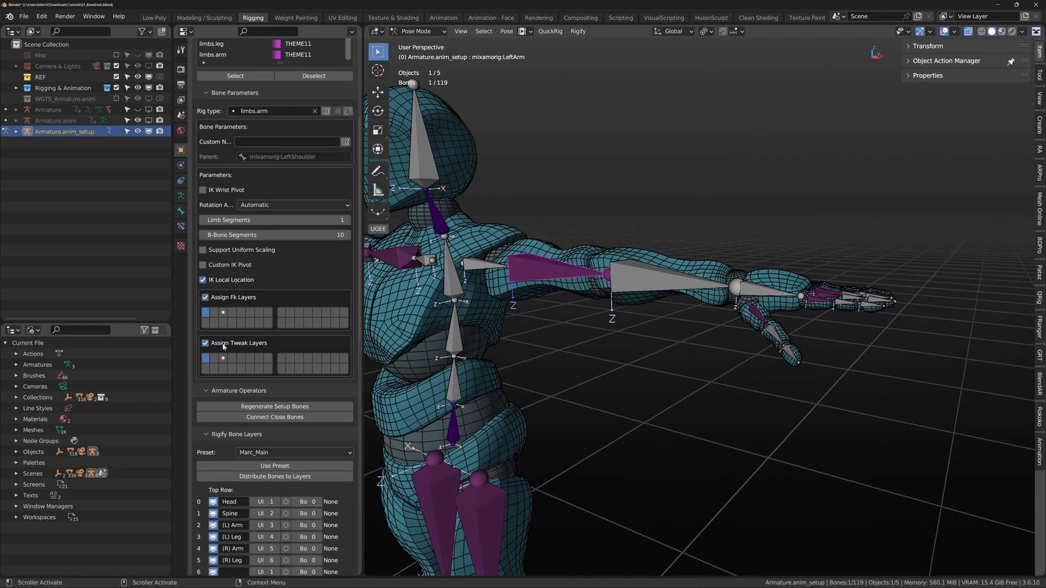
{"action": "mouse_move", "coordinate": [205, 312]}
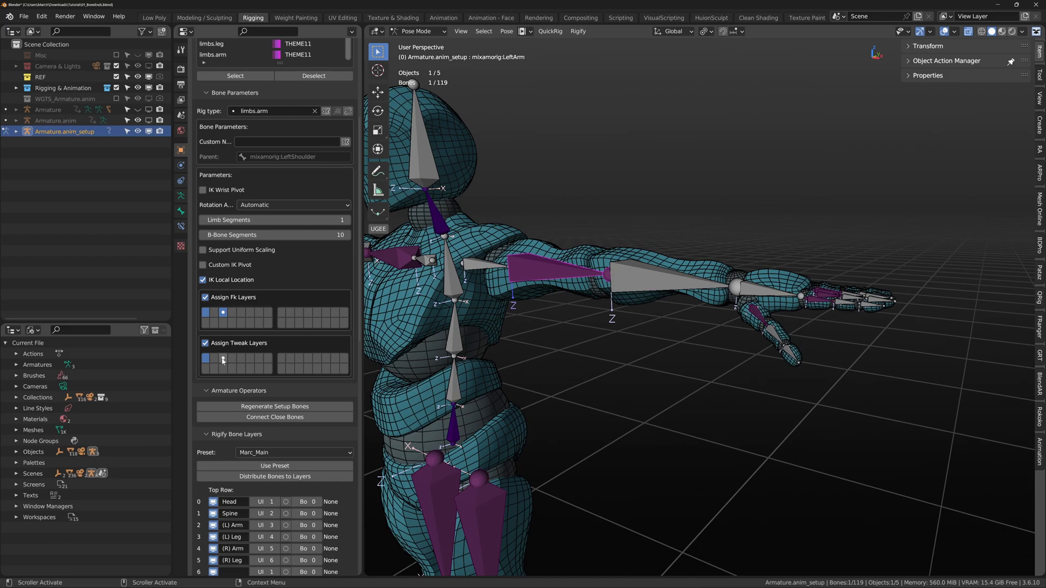
Put the left arm's Tweak controls on the same layer as its FK arm controls.
{"action": "left_click", "coordinate": [222, 361]}
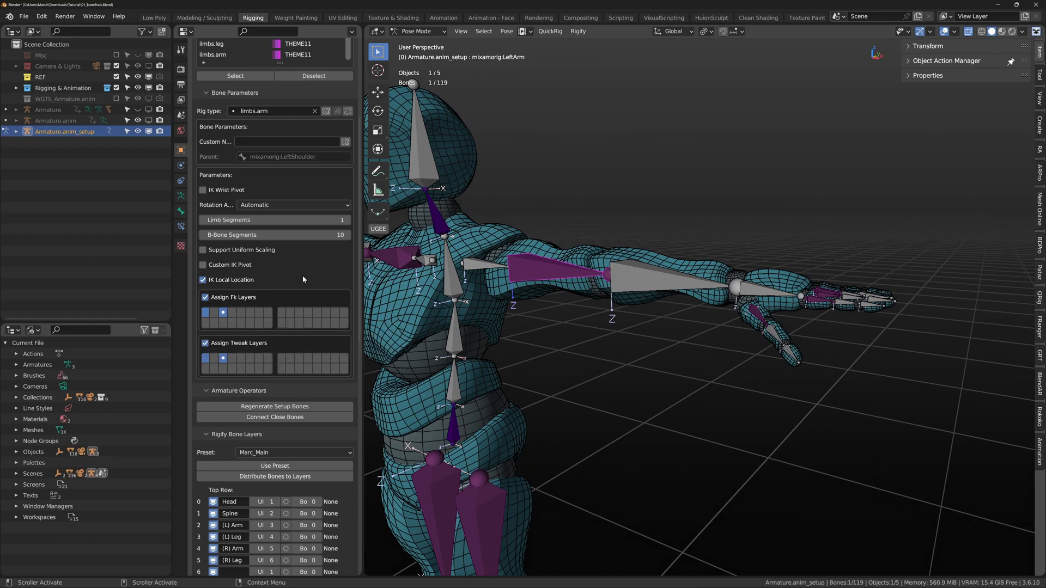
{"action": "mouse_move", "coordinate": [230, 313]}
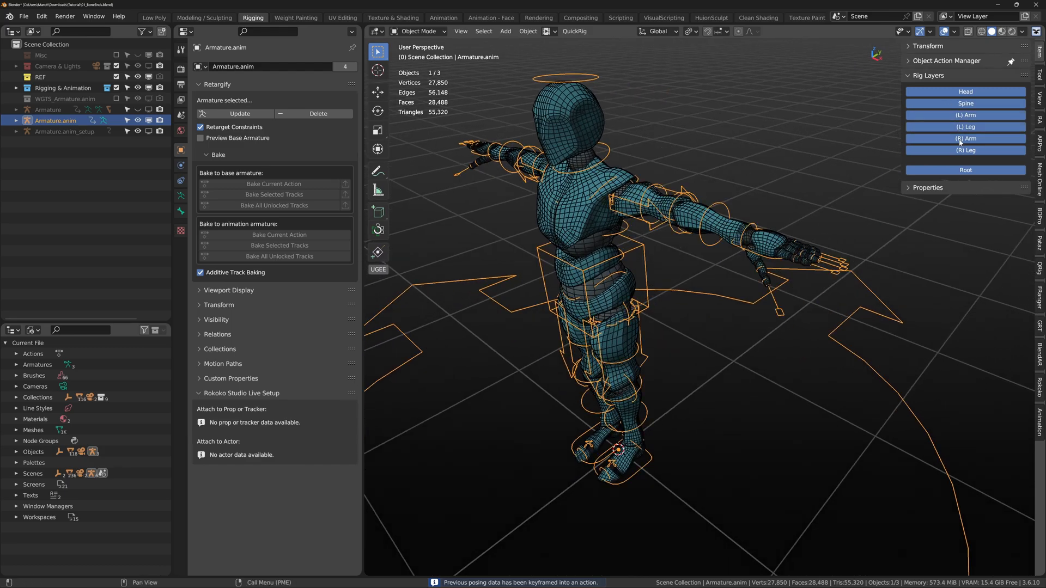
Enter Pose Mode and test the (L) Leg rig layer toggle.
{"action": "left_click", "coordinate": [420, 31]}
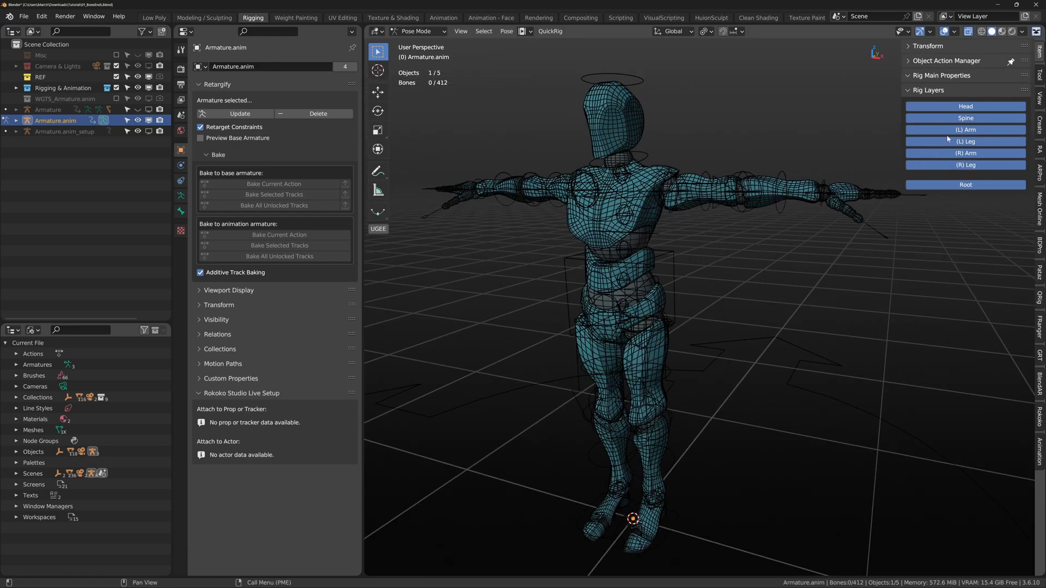
{"action": "left_click", "coordinate": [965, 164]}
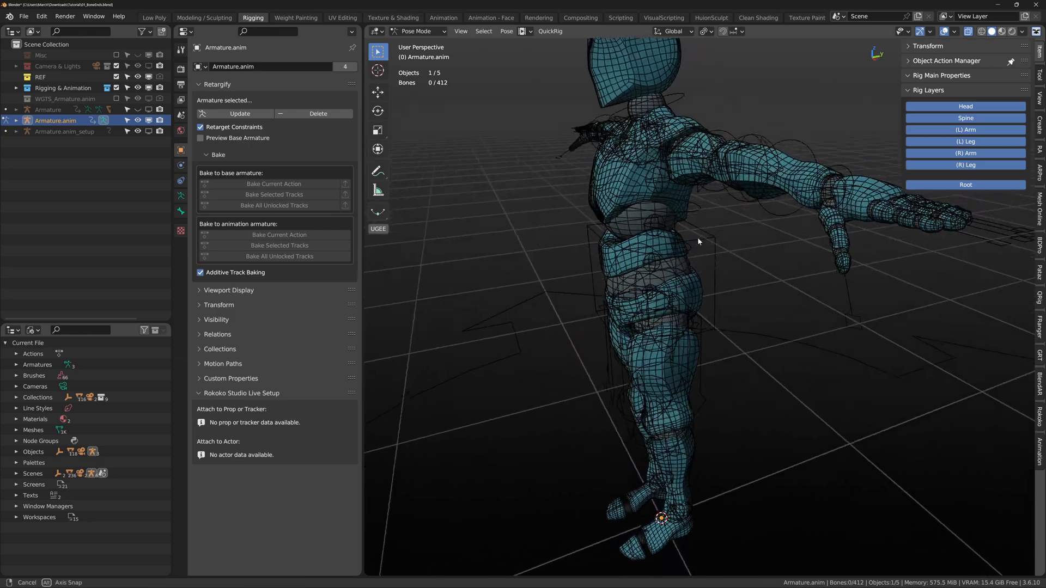
{"action": "left_click", "coordinate": [64, 131]}
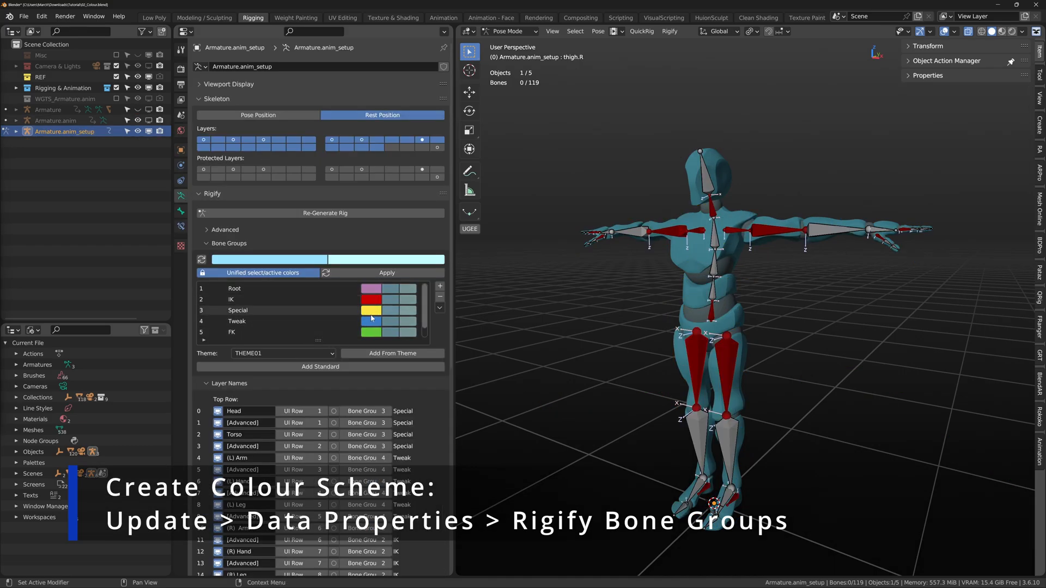
{"action": "mouse_move", "coordinate": [372, 333]}
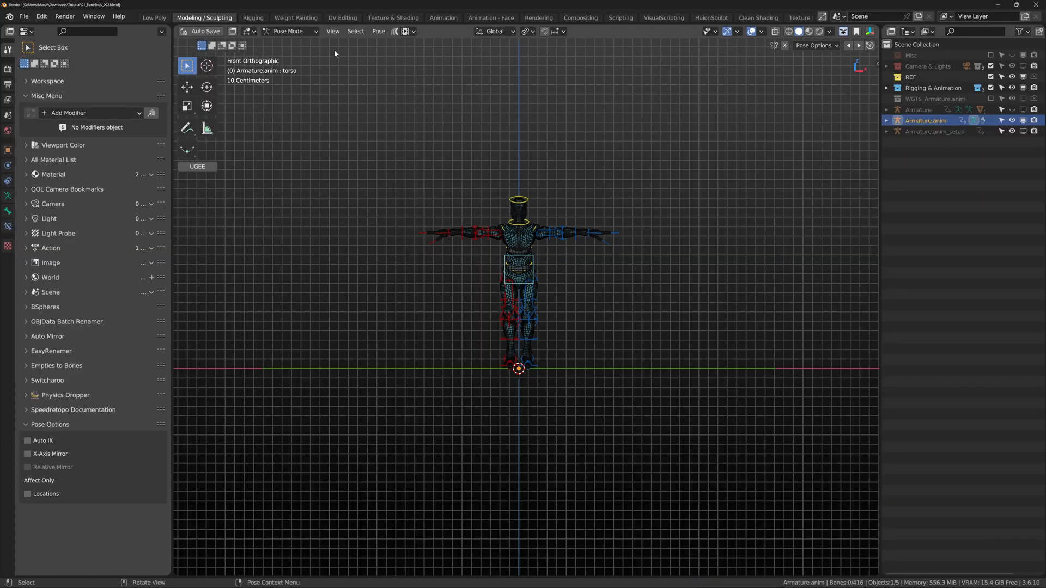
Make the original Mixamo Armature active in front view to show its anim_1 keyframes.
{"action": "left_click", "coordinate": [253, 18]}
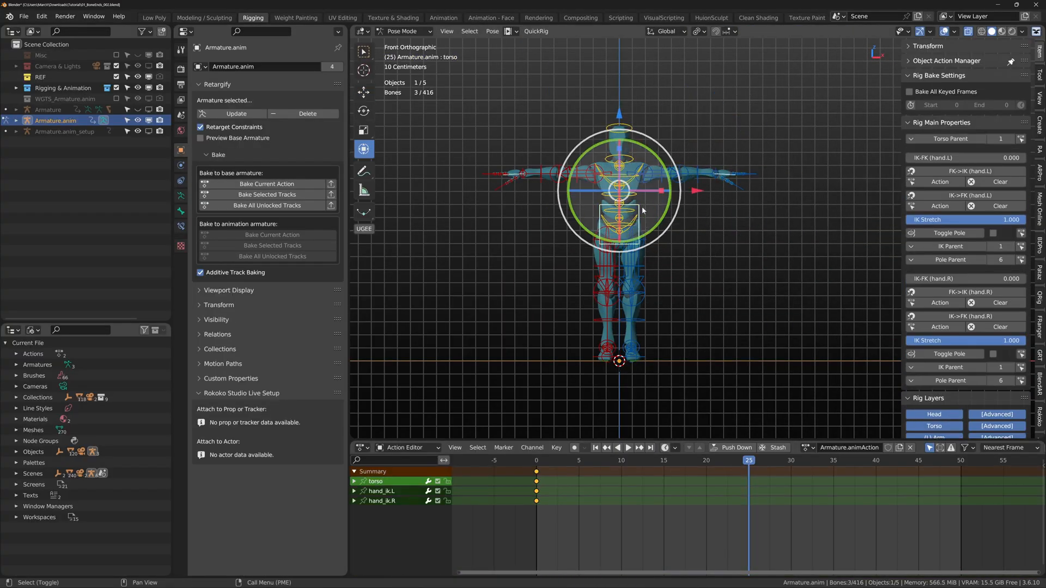
{"action": "left_click", "coordinate": [536, 460]}
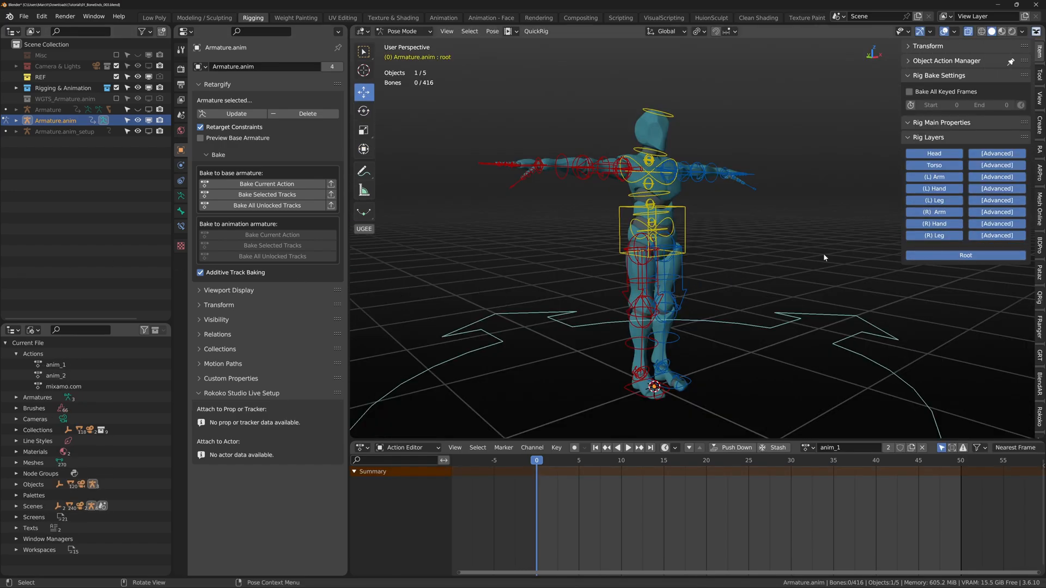
{"action": "key", "text": "KP_1"}
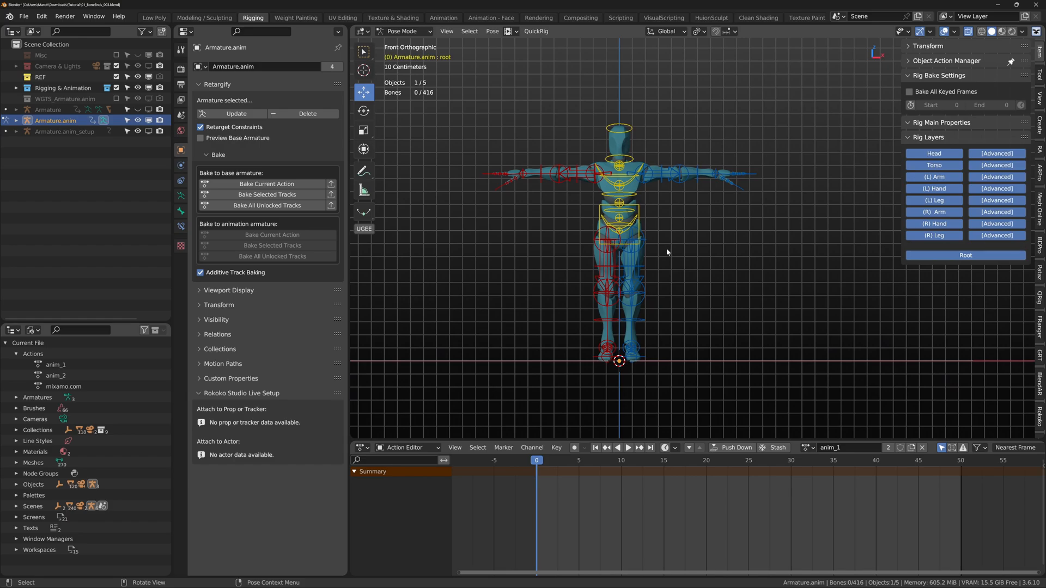
{"action": "left_click", "coordinate": [269, 183]}
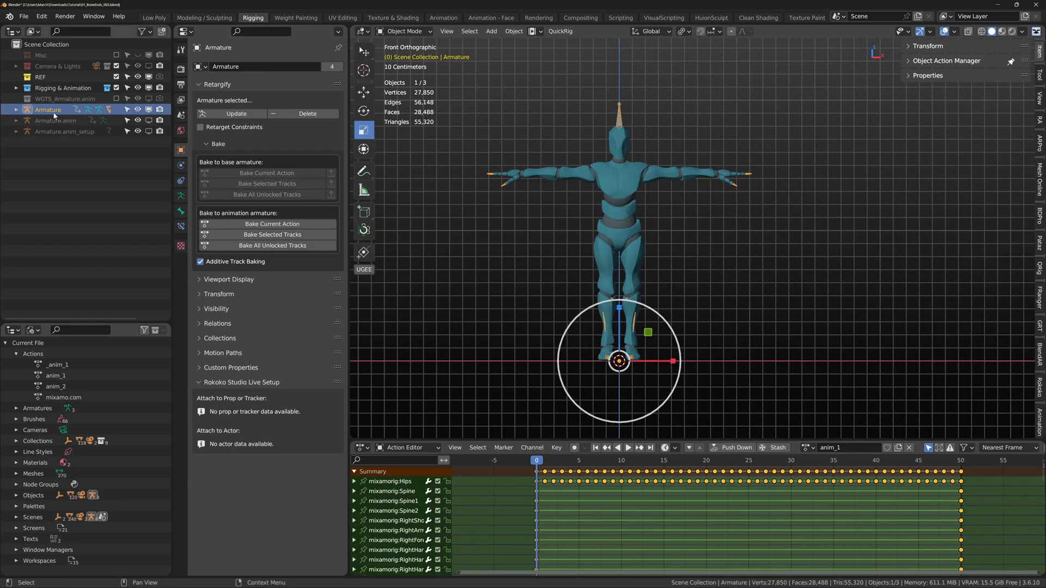
Export the armature as FBX so it appears in Unity as Armature_to_Unity.
{"action": "left_click", "coordinate": [628, 448]}
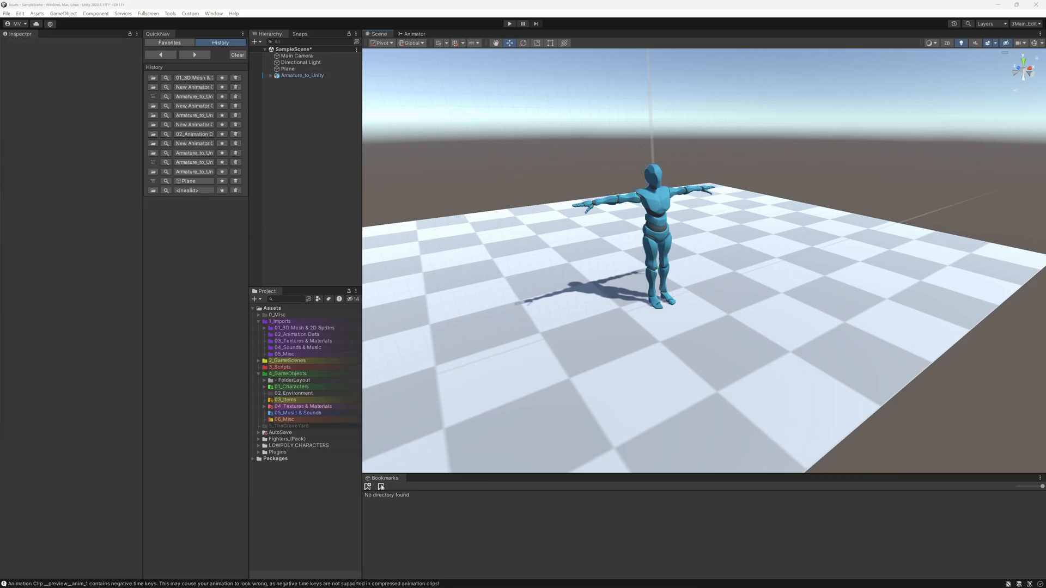
Play the Unity scene to check whether Armature_to_Unity animates.
{"action": "left_click", "coordinate": [510, 23]}
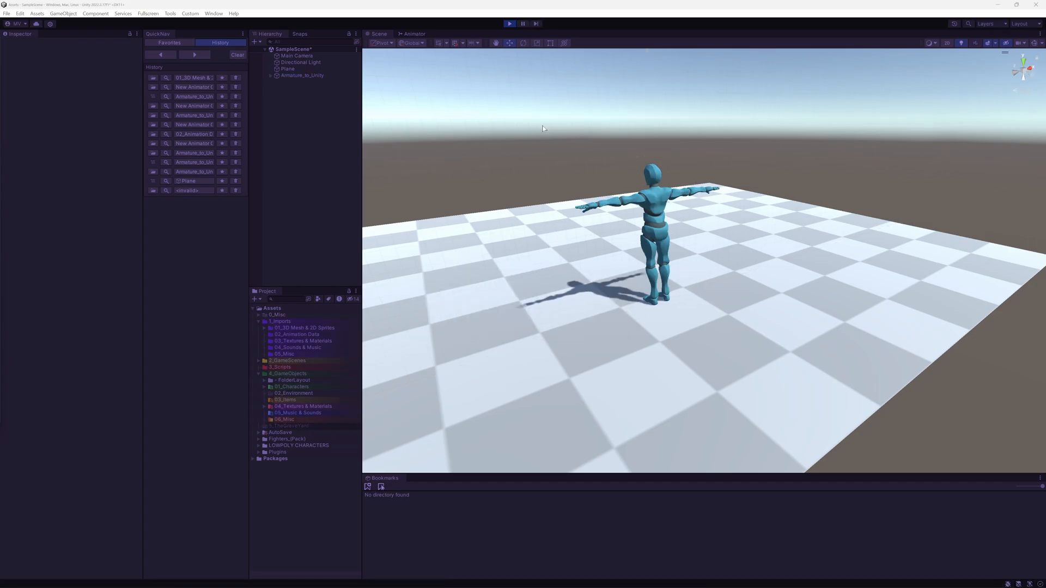
{"action": "mouse_move", "coordinate": [540, 127]}
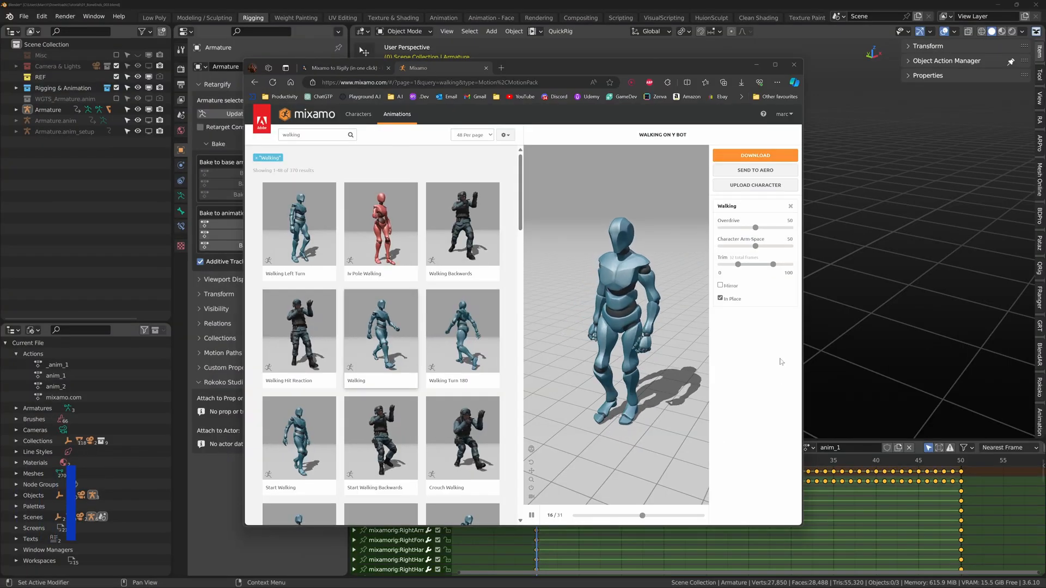
Download Mixamo's Walking animation without skin and import it into Blender as mix_walk.
{"action": "left_click", "coordinate": [755, 155]}
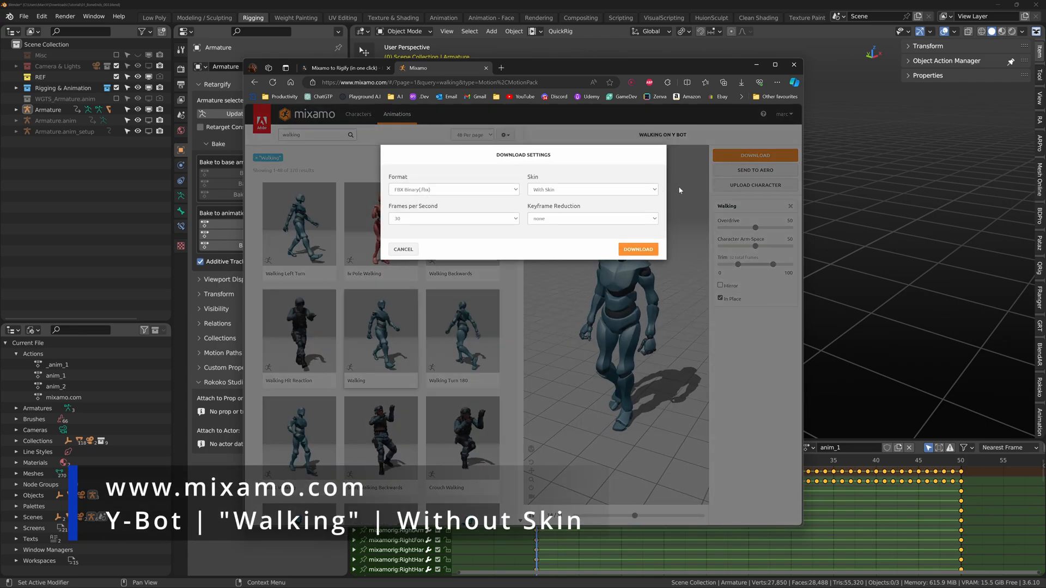
{"action": "left_click", "coordinate": [592, 189]}
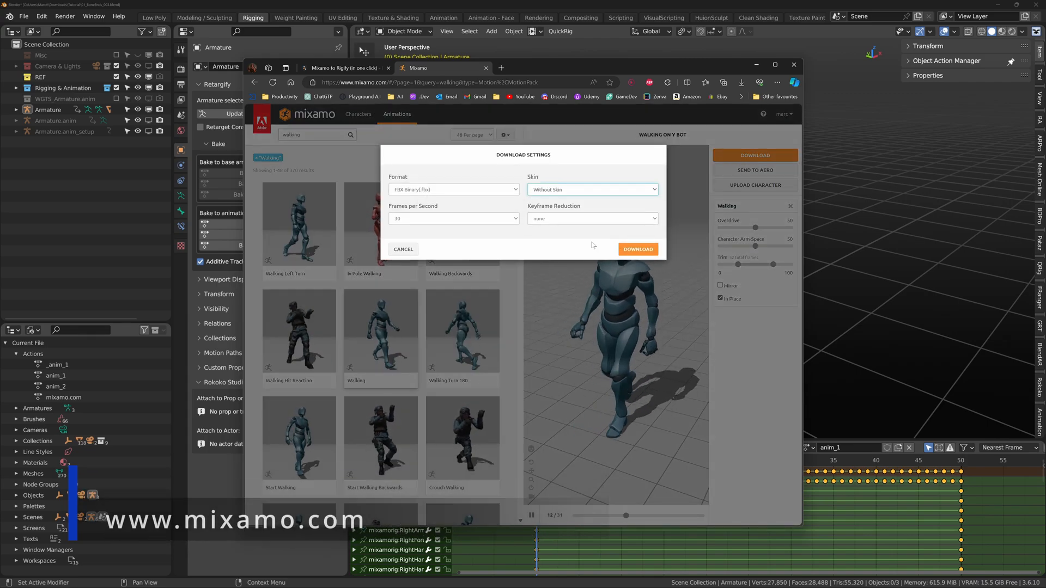
{"action": "left_click", "coordinate": [638, 249]}
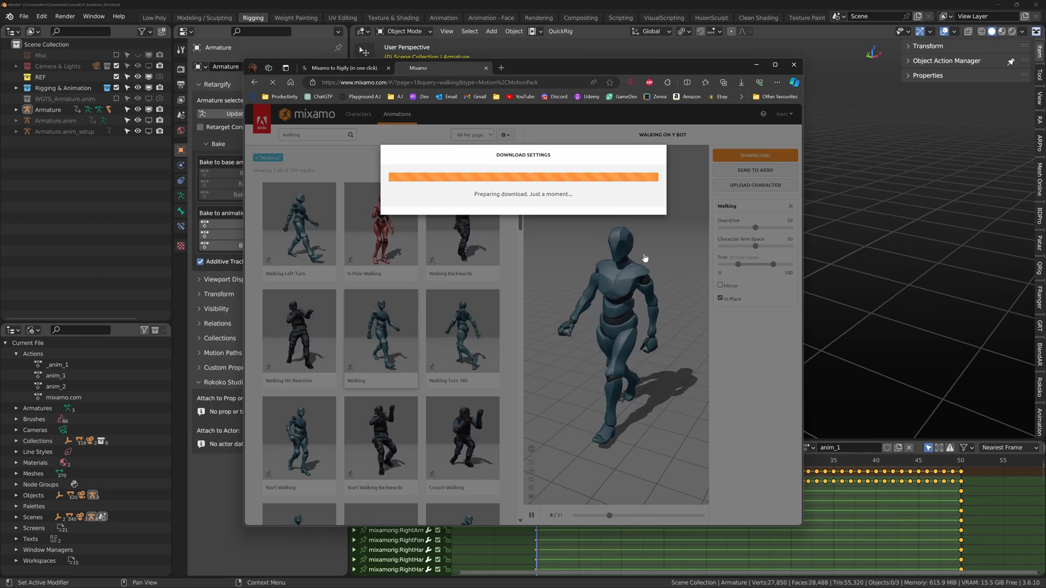
{"action": "left_click", "coordinate": [741, 83]}
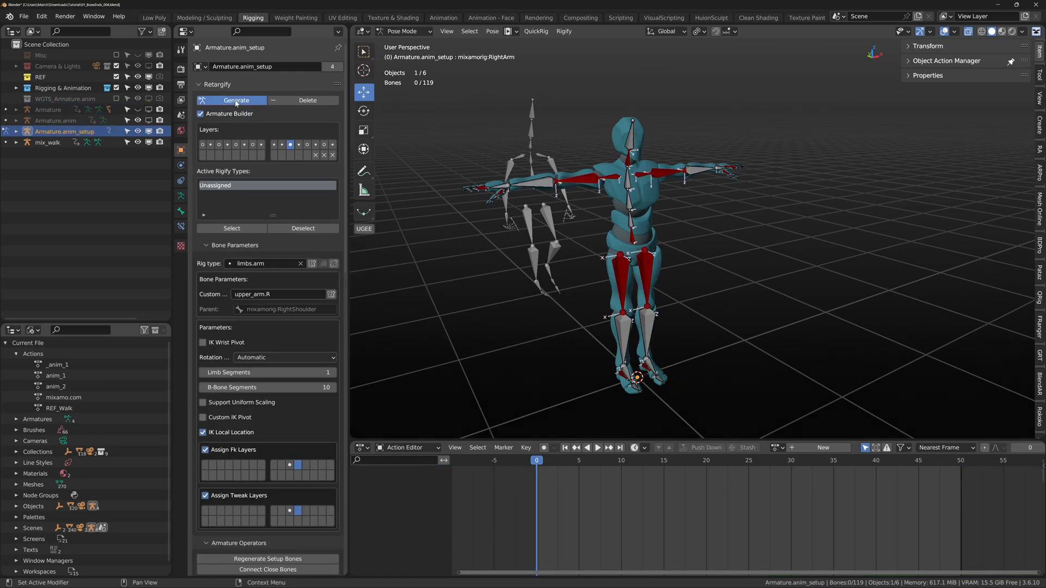
Connect RigiMap on Armature.anim with mix_walk as the motion capture source.
{"action": "left_click", "coordinate": [232, 100]}
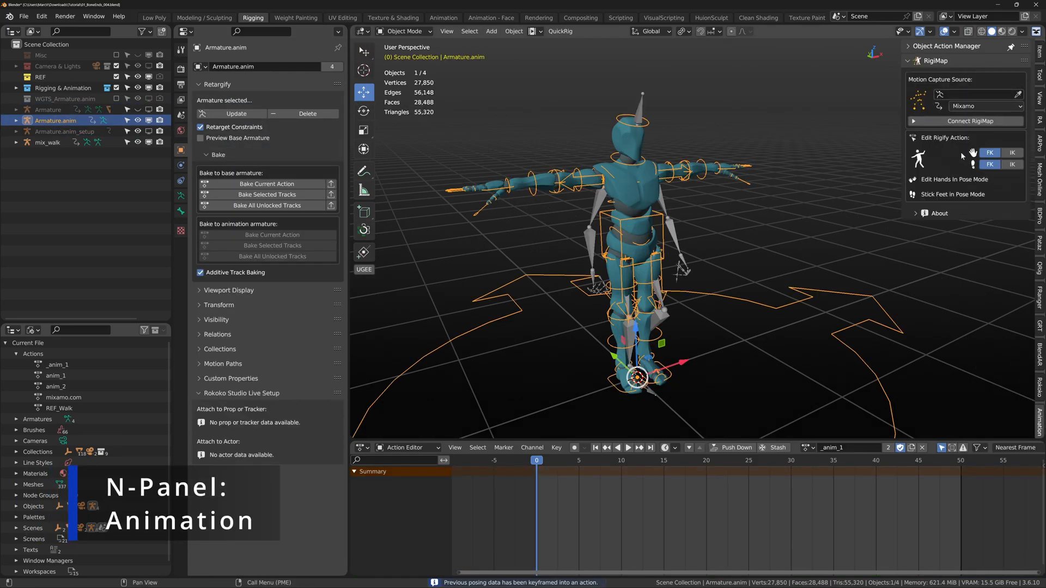
{"action": "left_click", "coordinate": [47, 142]}
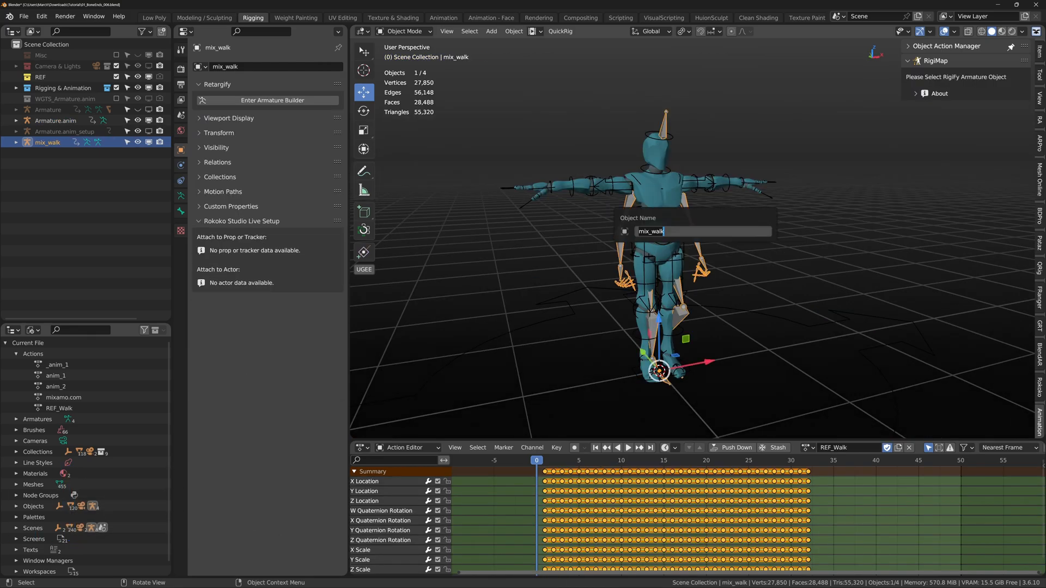
{"action": "left_click", "coordinate": [55, 120]}
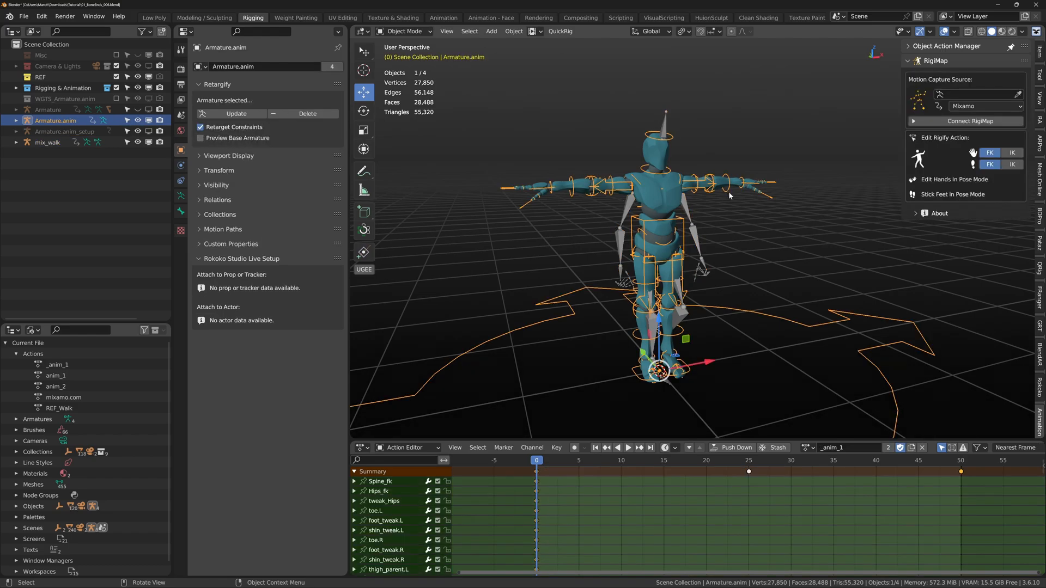
{"action": "left_click", "coordinate": [967, 106]}
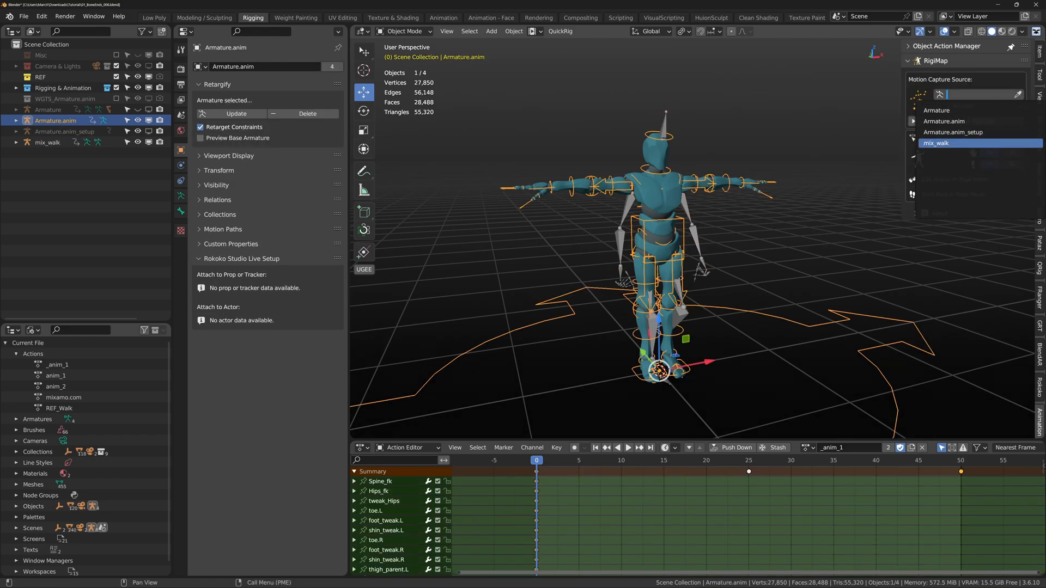
{"action": "left_click", "coordinate": [937, 143]}
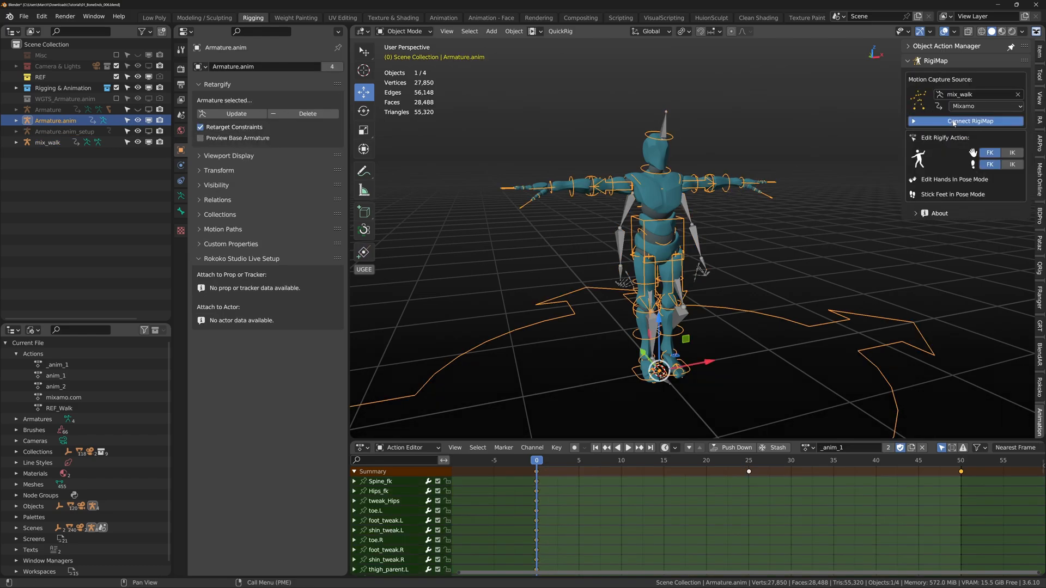
{"action": "left_click", "coordinate": [966, 121]}
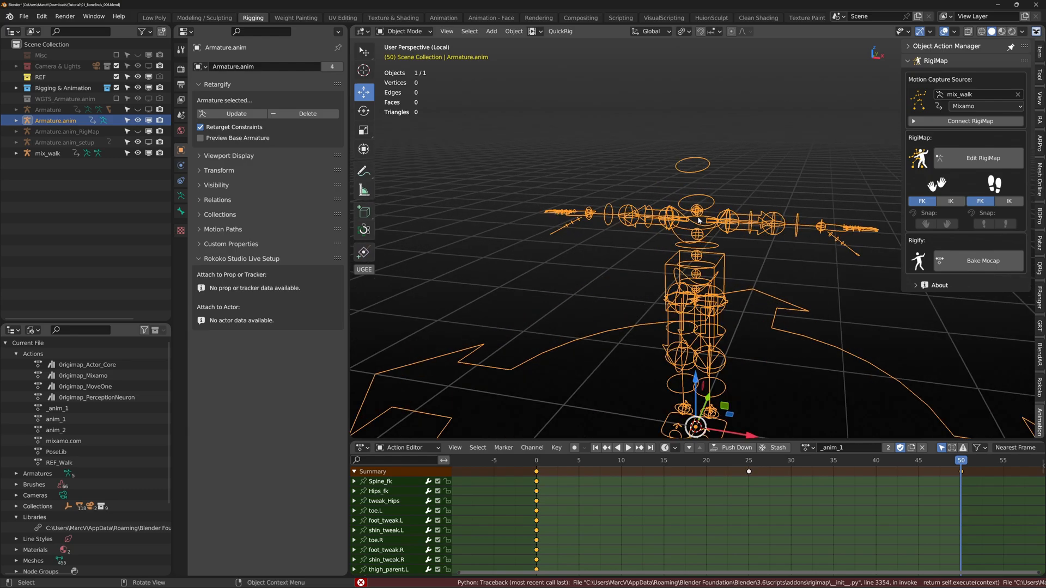
Undo the RigiMap connection, removing Armature.anim_RigiMap from the scene.
{"action": "left_click", "coordinate": [405, 31]}
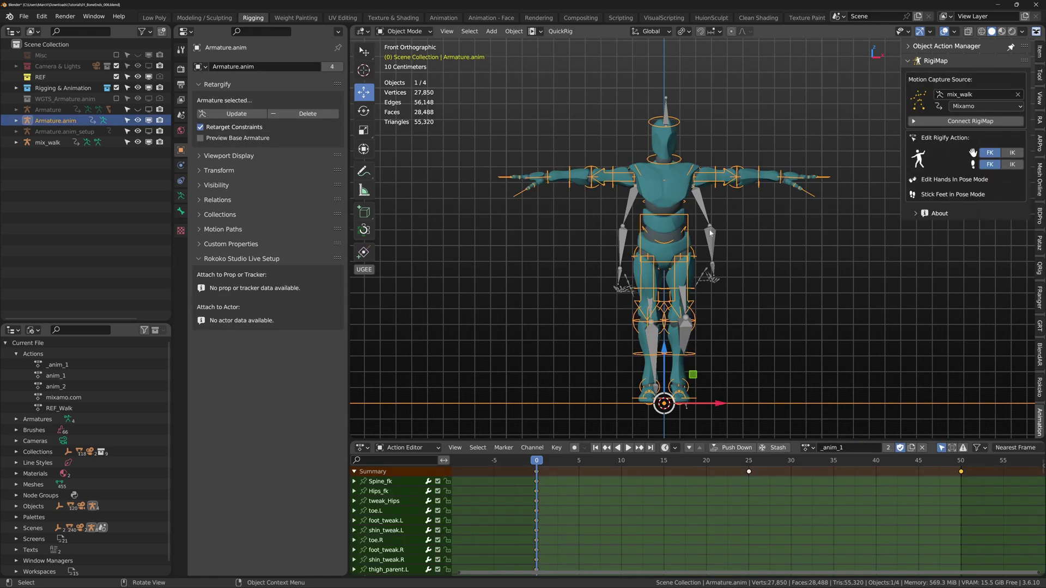
{"action": "mouse_move", "coordinate": [741, 271]}
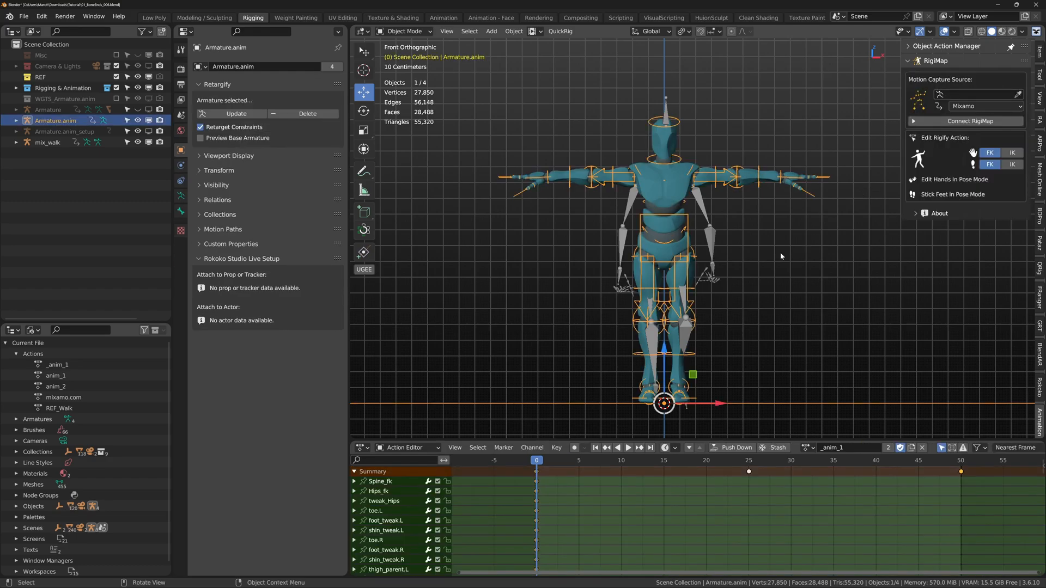
{"action": "mouse_move", "coordinate": [239, 115]}
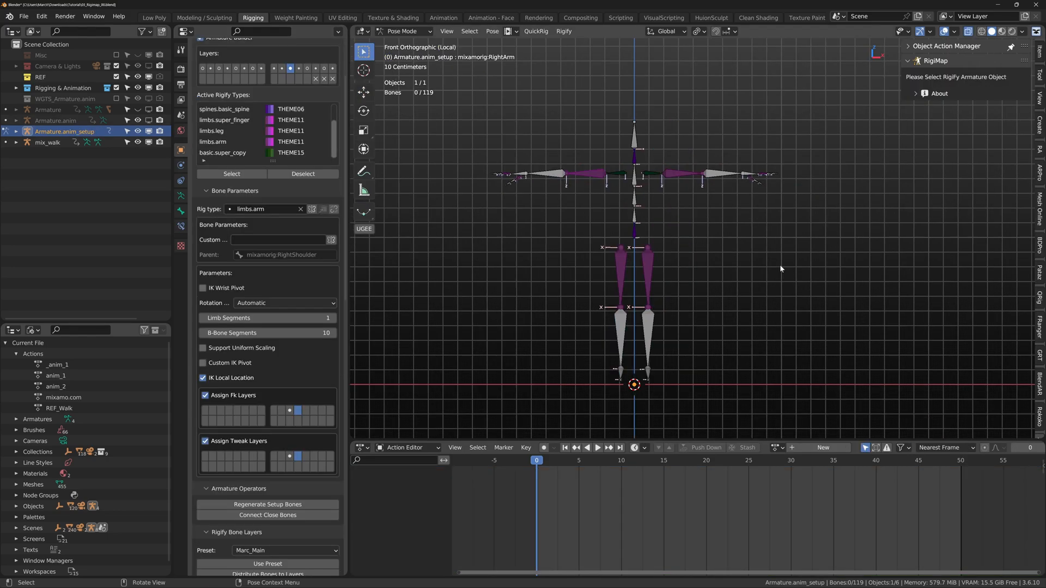
{"action": "mouse_move", "coordinate": [672, 287]}
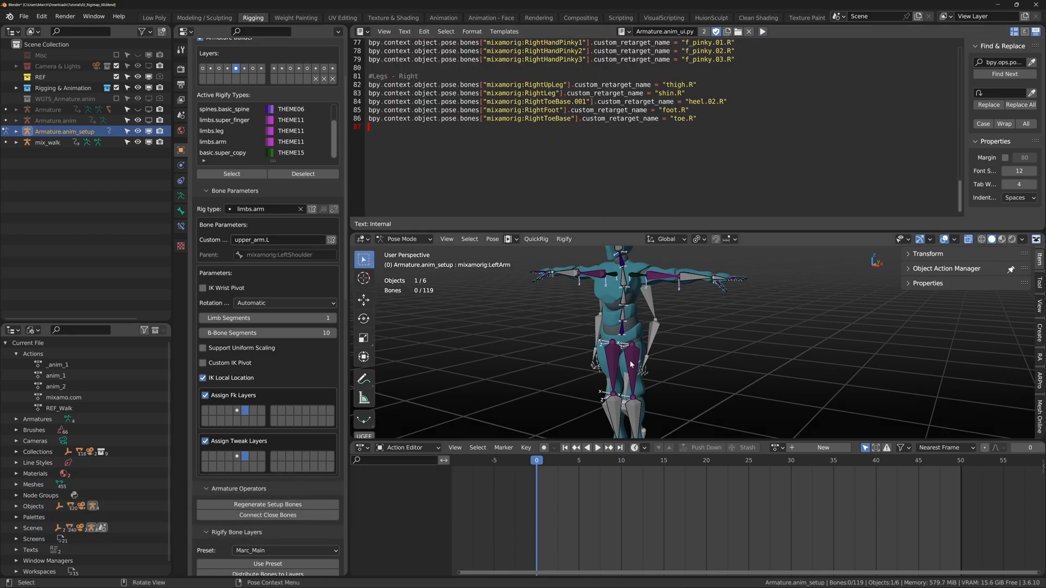
Select the shoulder bone on Armature.anim_setup in Edit Mode.
{"action": "left_click", "coordinate": [676, 277]}
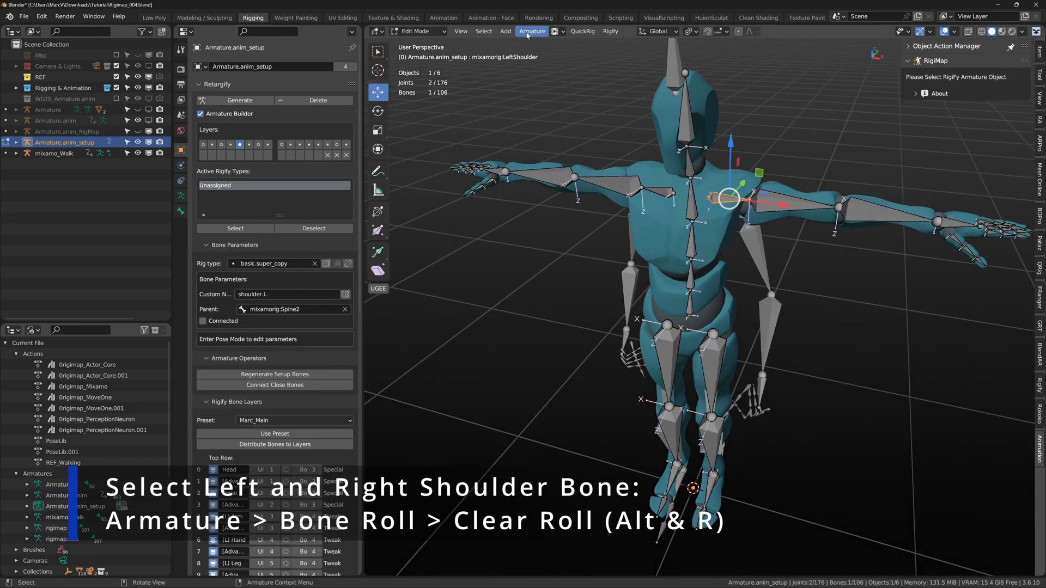
Clear the shoulder bones' roll with Armature > Bone Roll > Clear Roll.
{"action": "left_click", "coordinate": [533, 31]}
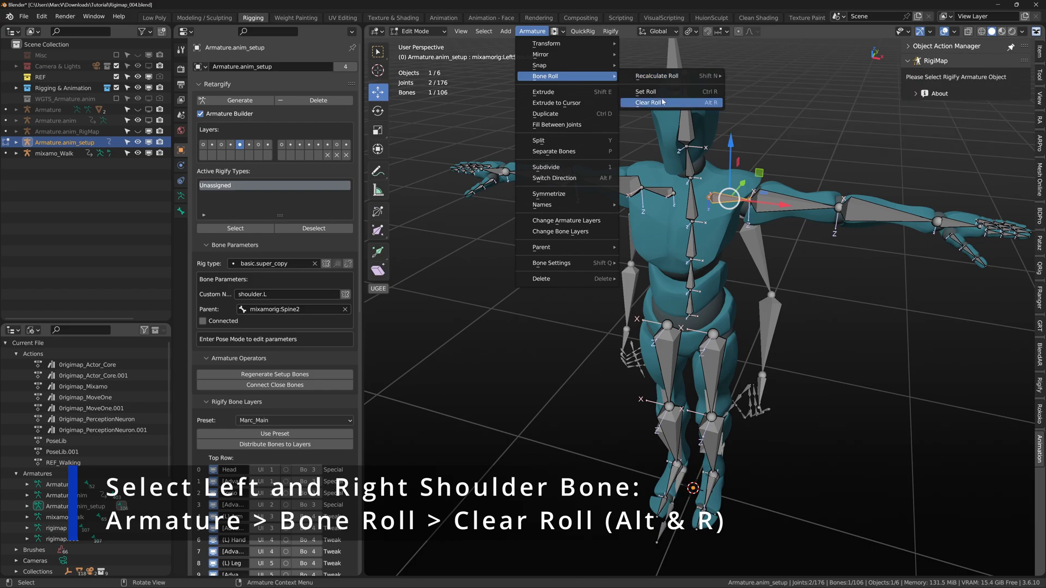
{"action": "left_click", "coordinate": [648, 103]}
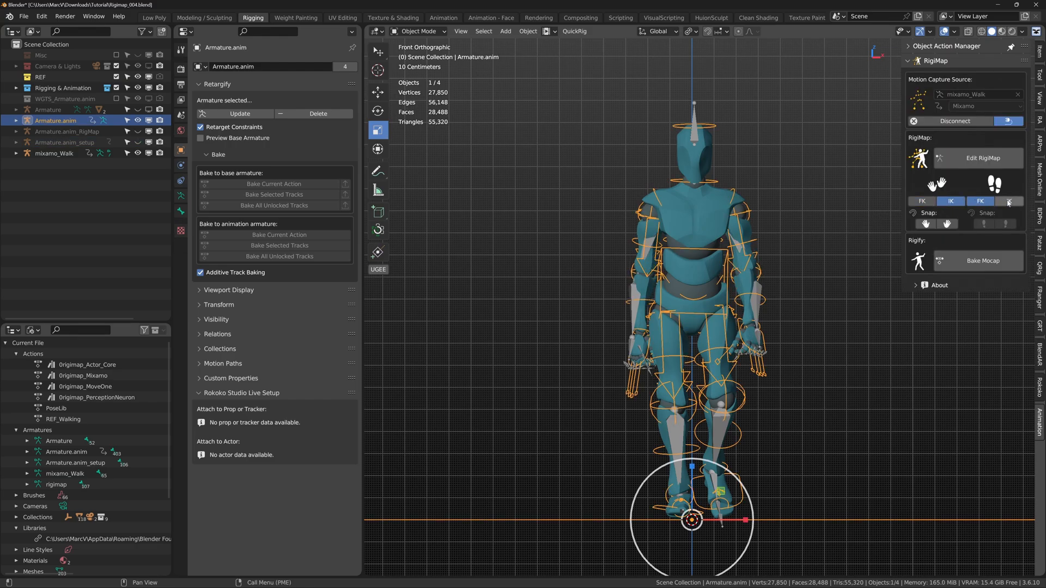
Enter Edit RigiMap mode on the Armature.anim_RigiMap mapping rig in pose mode.
{"action": "left_click", "coordinate": [922, 201]}
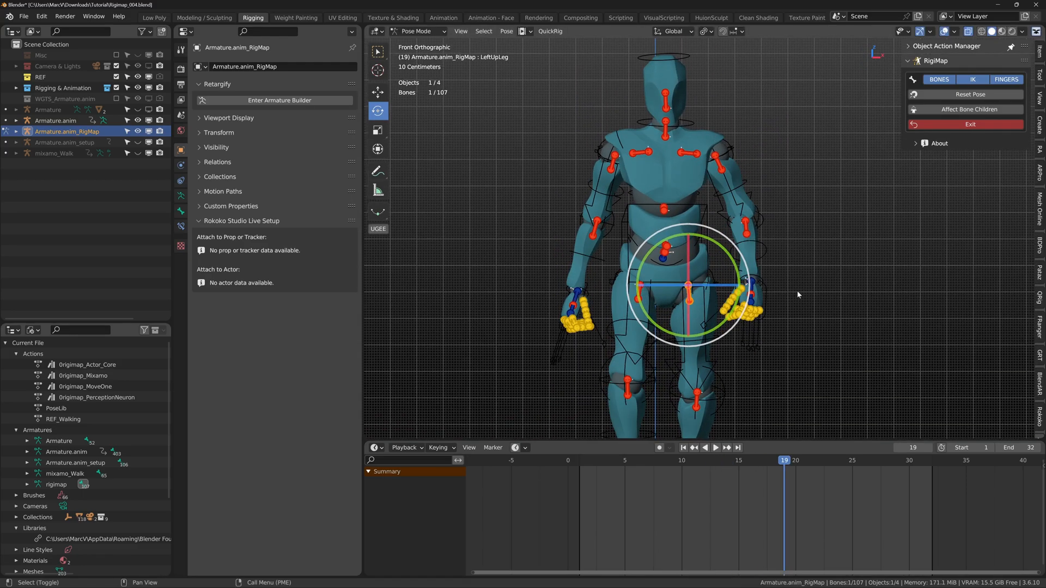
Exit the mapping editor and bake mixamo_Walk onto Armature.anim for frames 1–32.
{"action": "left_click", "coordinate": [647, 460]}
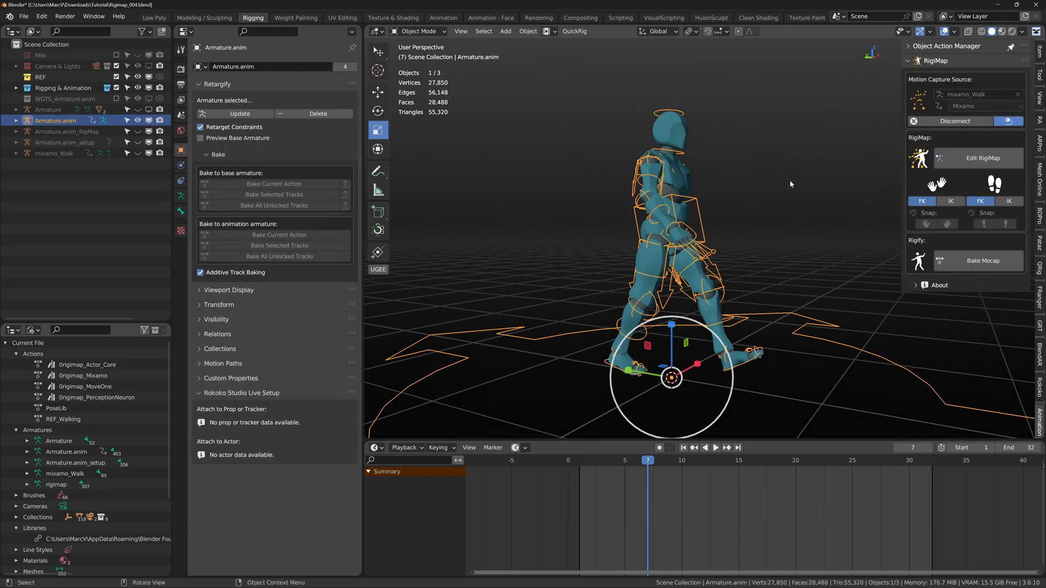
{"action": "left_click", "coordinate": [983, 261]}
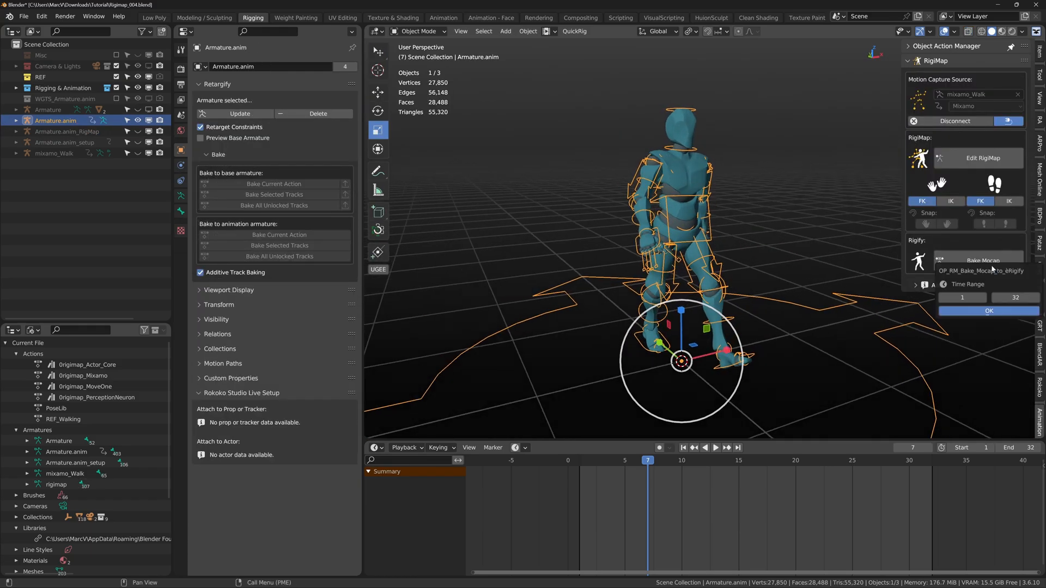
{"action": "left_click", "coordinate": [988, 311]}
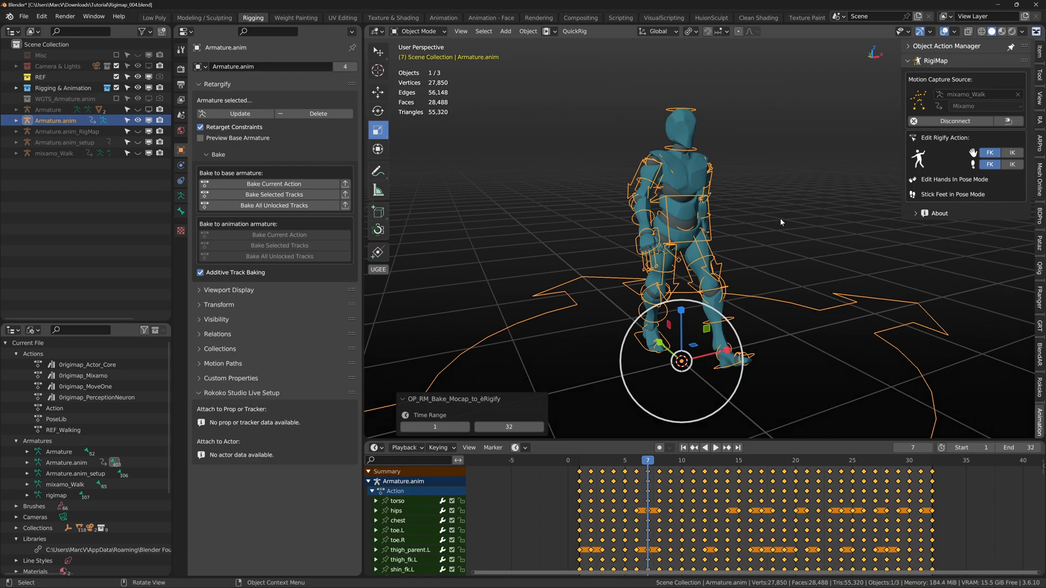
{"action": "left_click", "coordinate": [273, 183]}
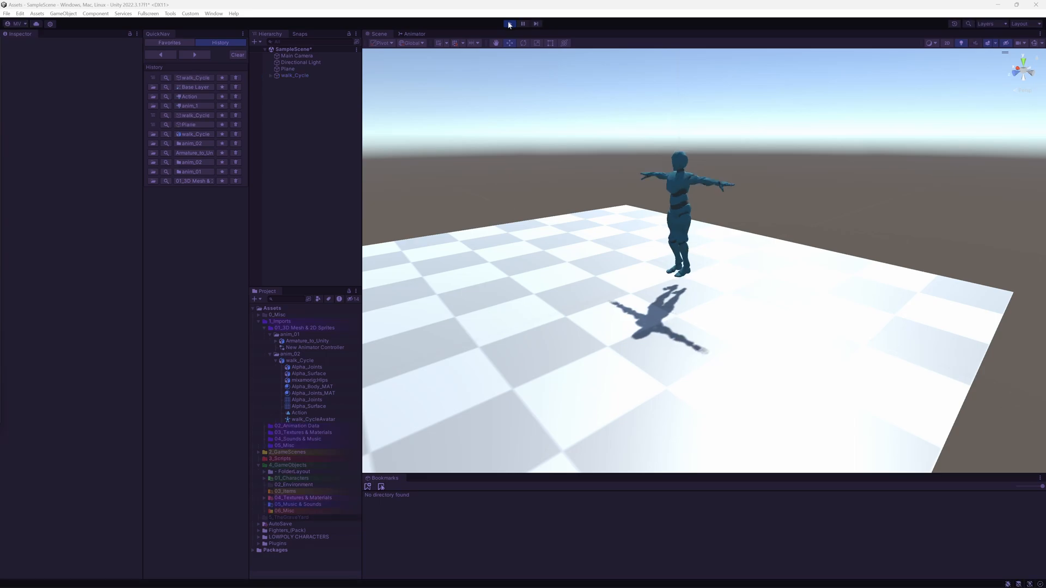
Enter Unity Play mode to watch walk_Cycle walk across the checkered plane.
{"action": "left_click", "coordinate": [510, 23]}
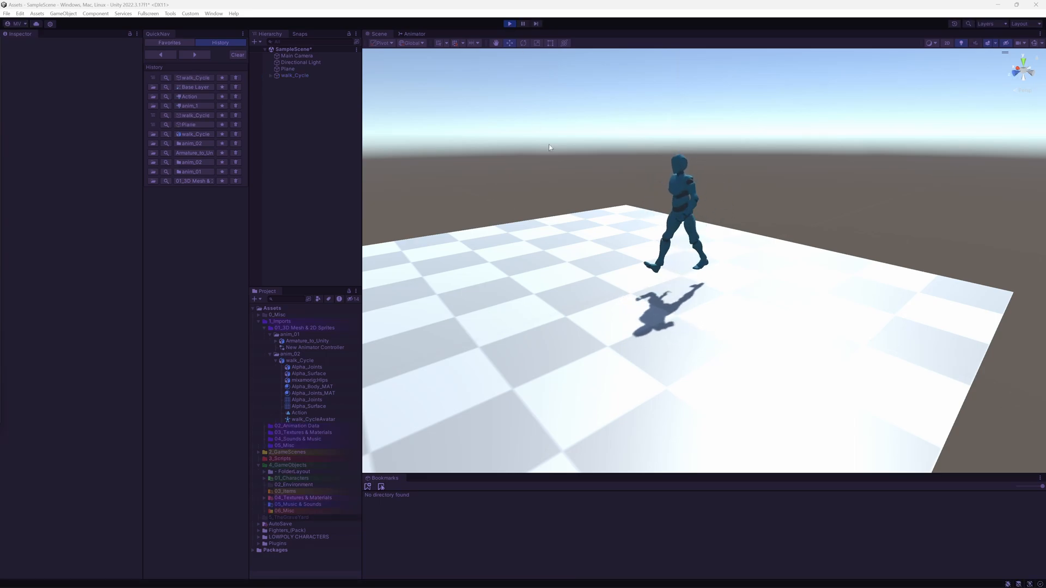